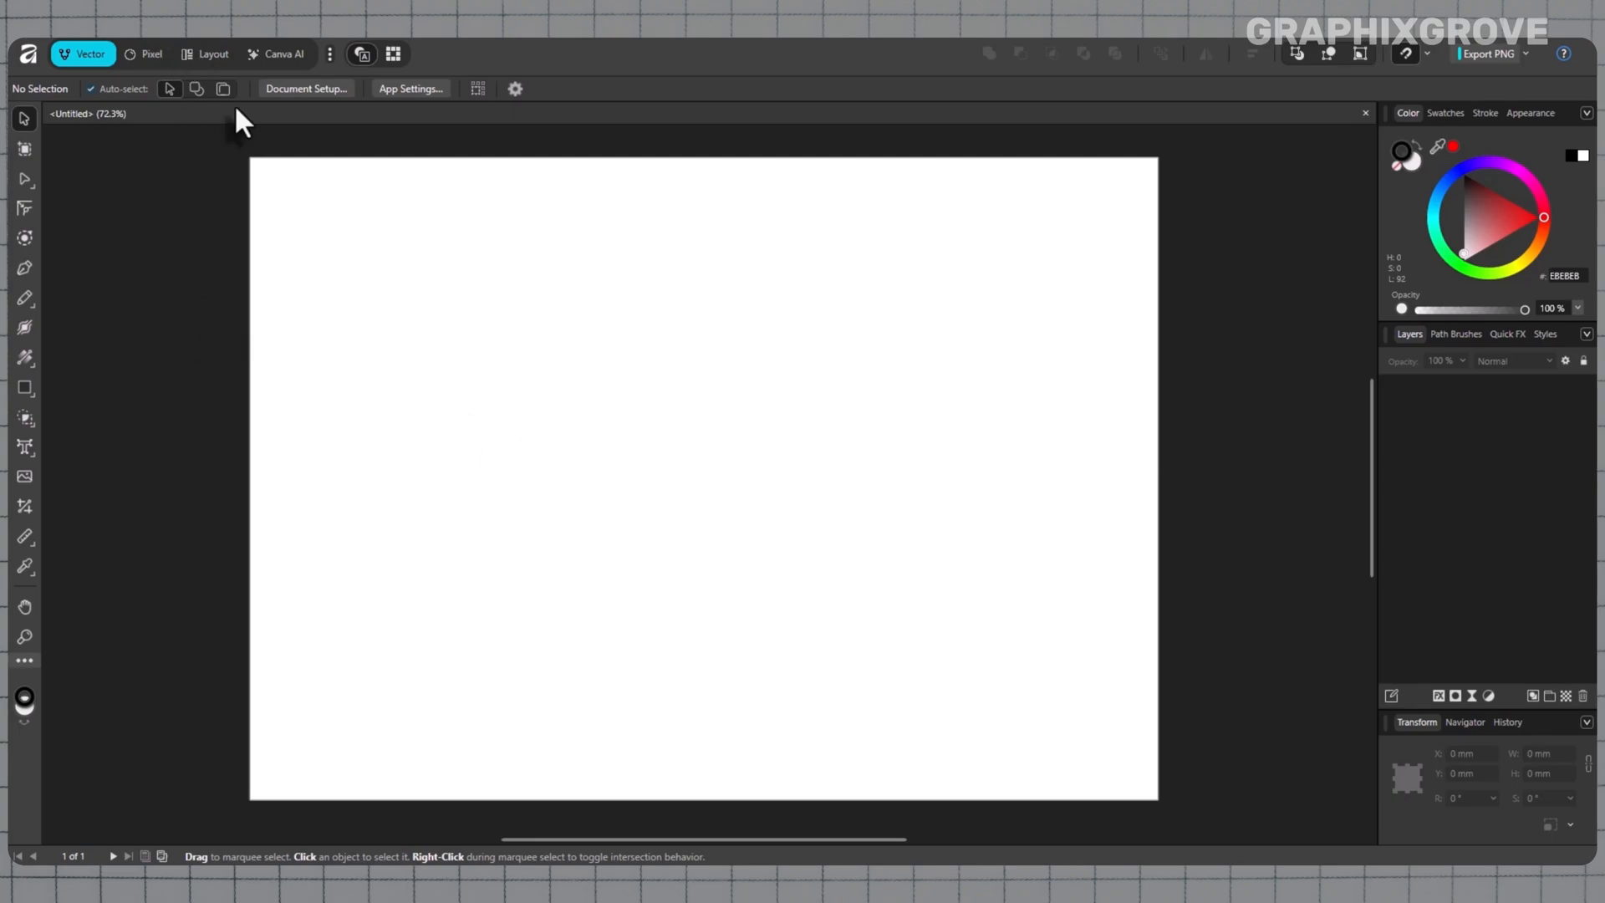
mouse_move(231, 236)
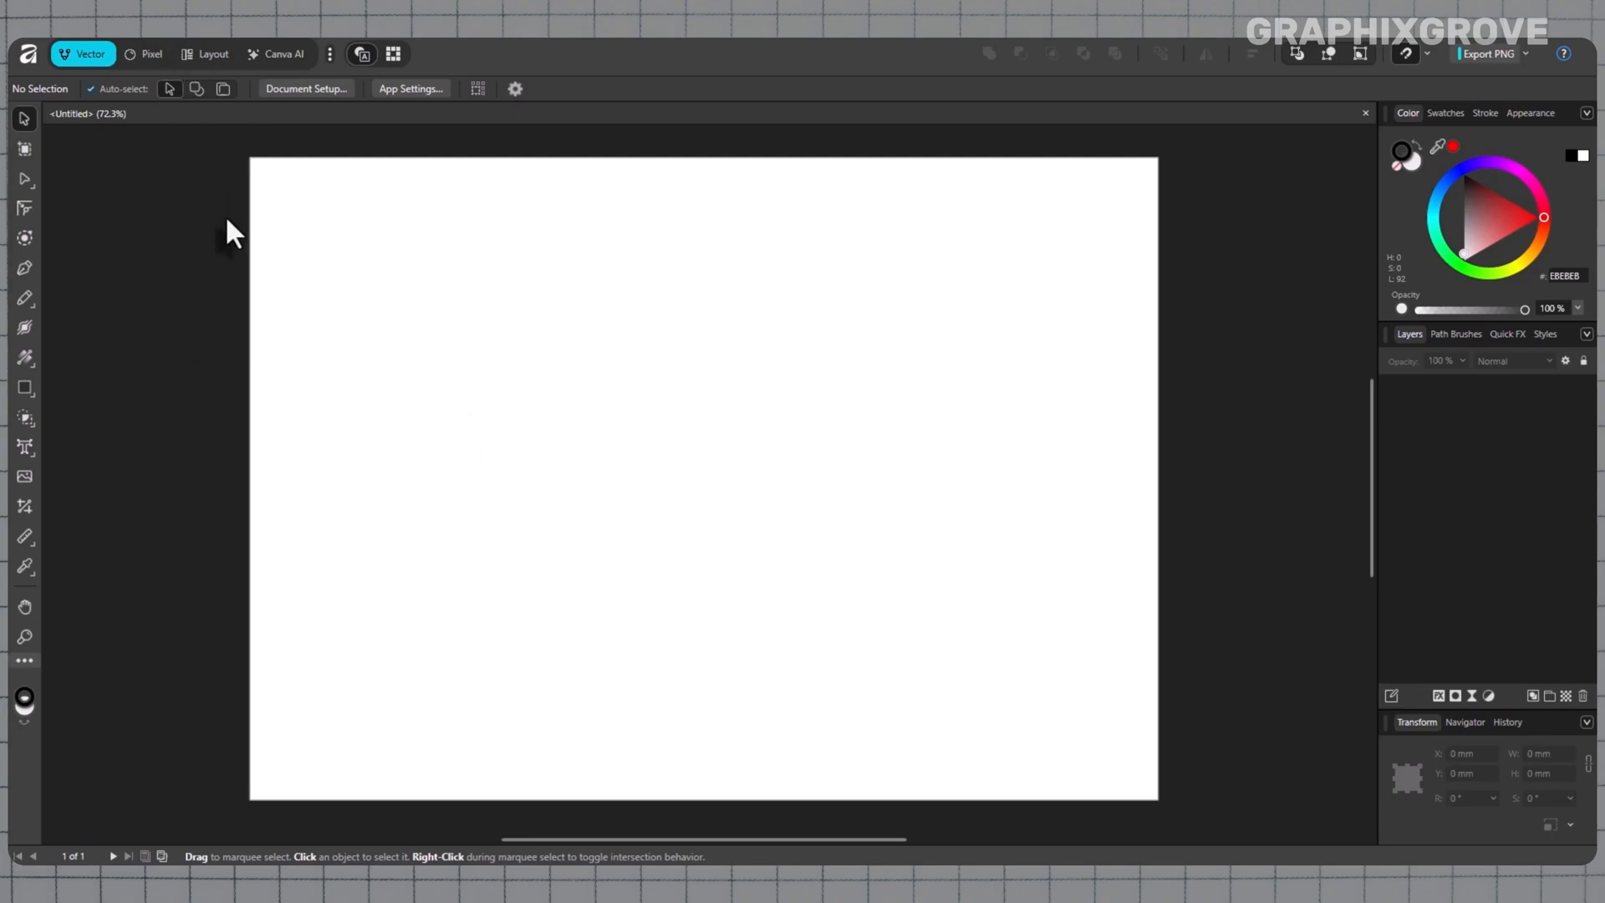
mouse_move(267, 266)
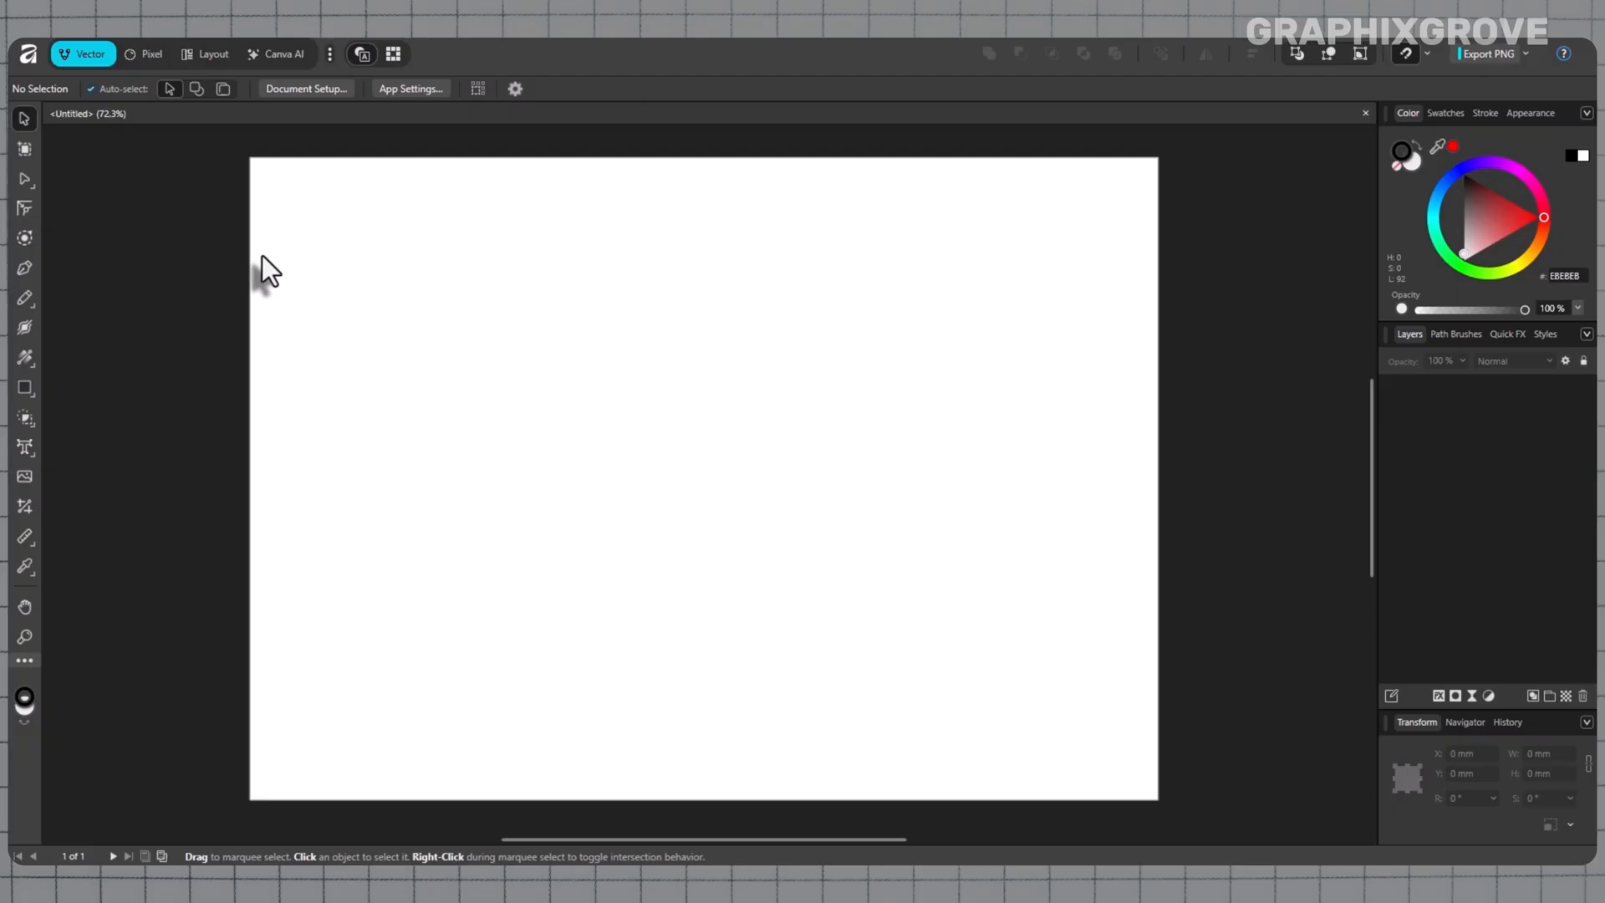
mouse_move(154, 284)
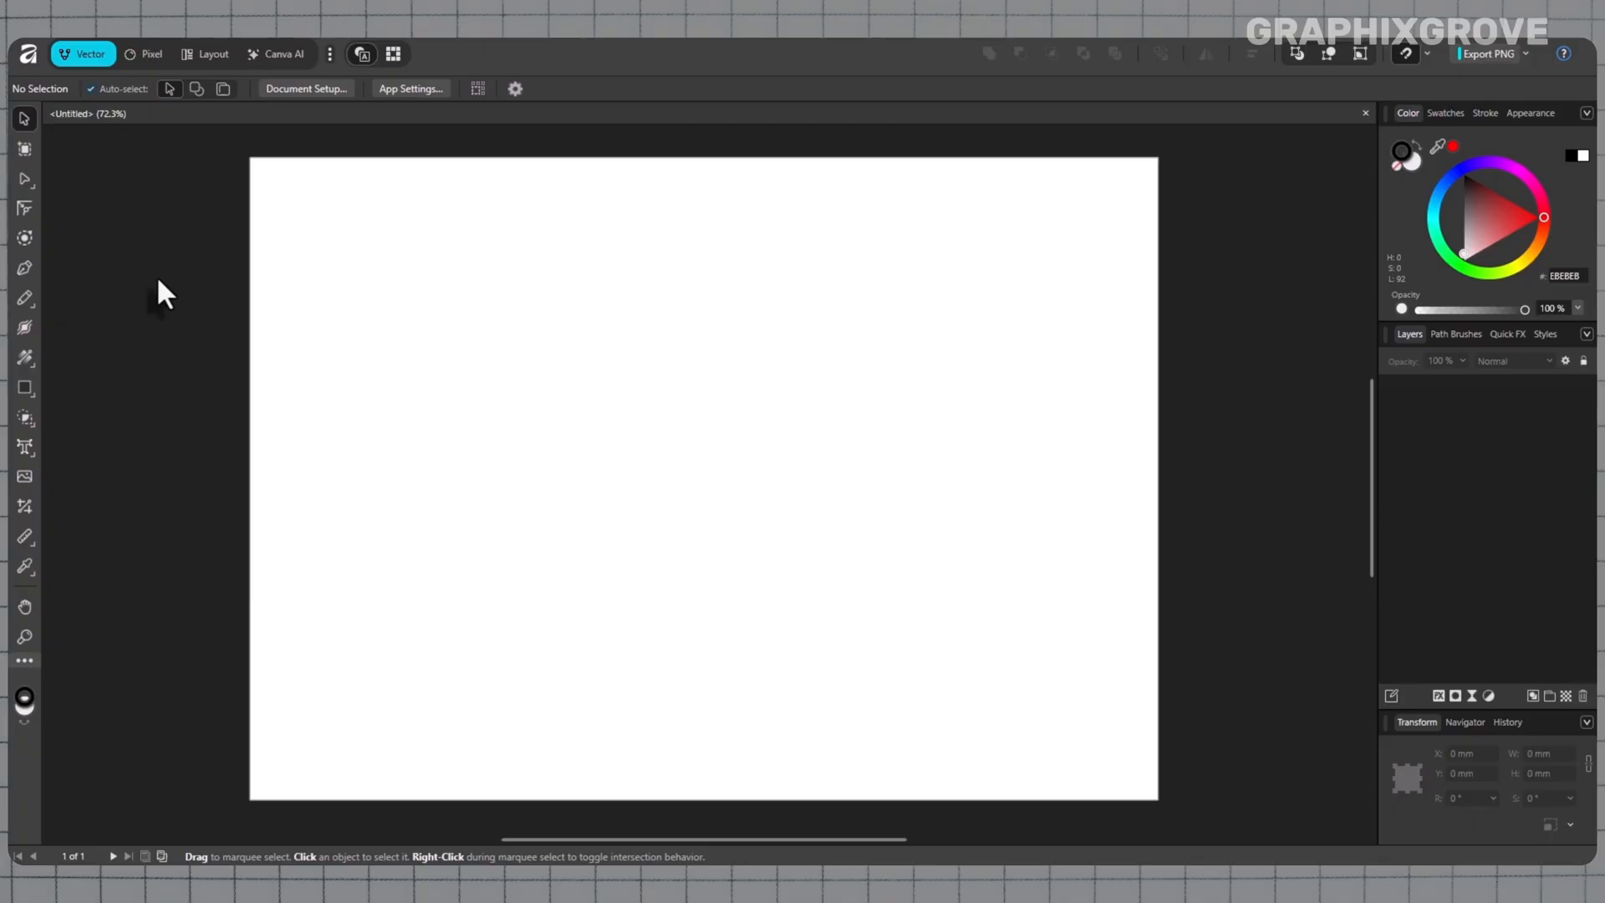
mouse_move(250, 116)
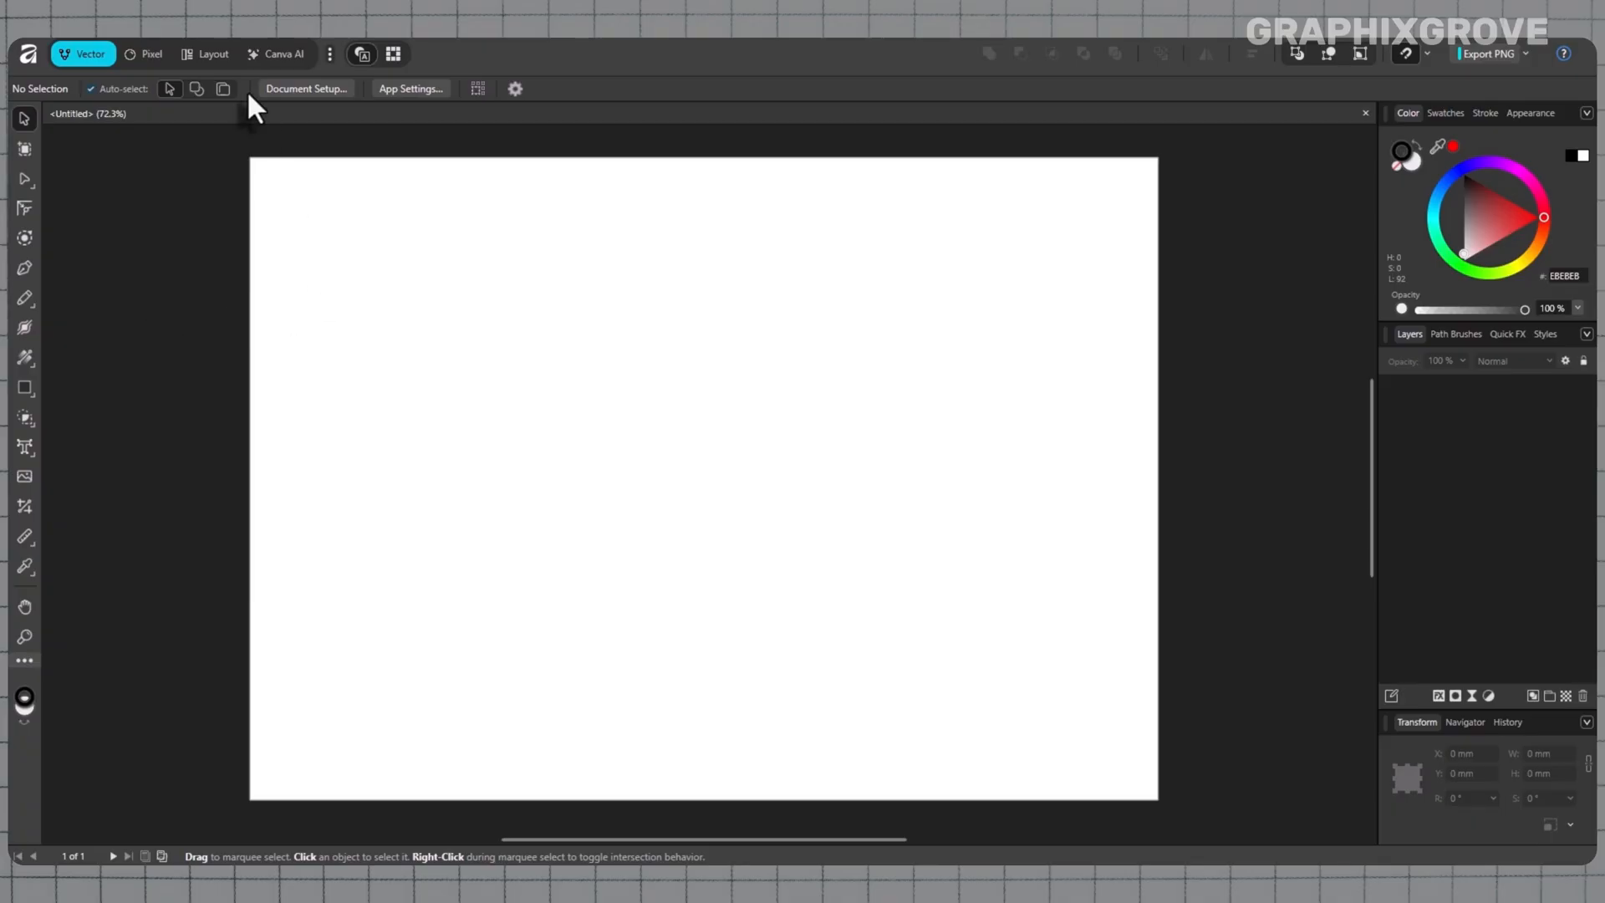
mouse_move(174, 221)
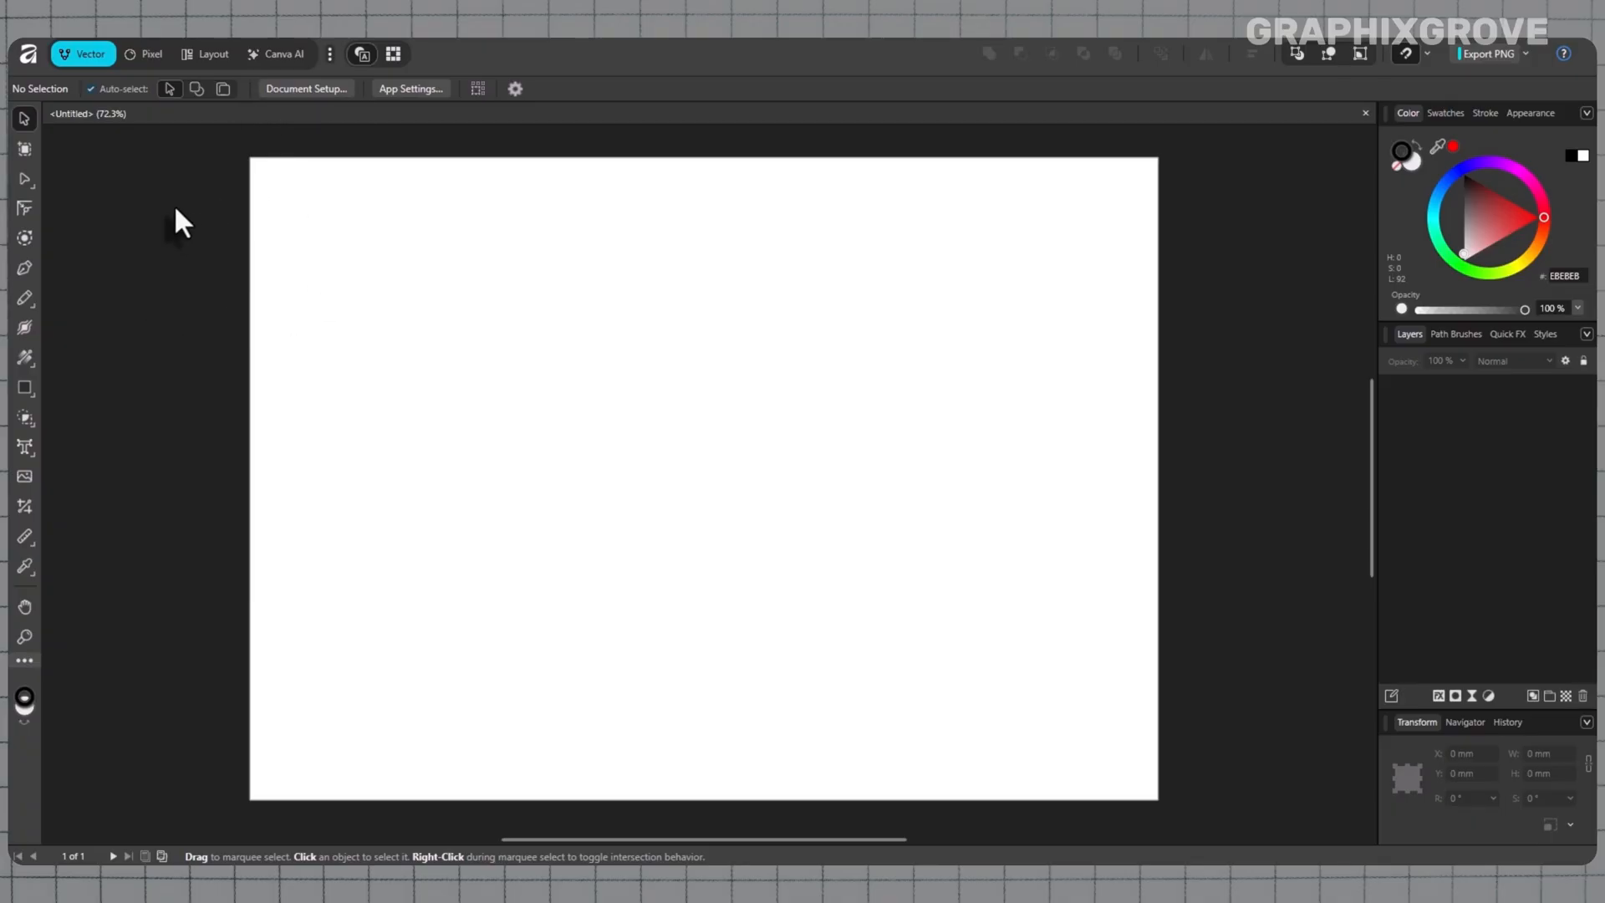
mouse_move(85, 241)
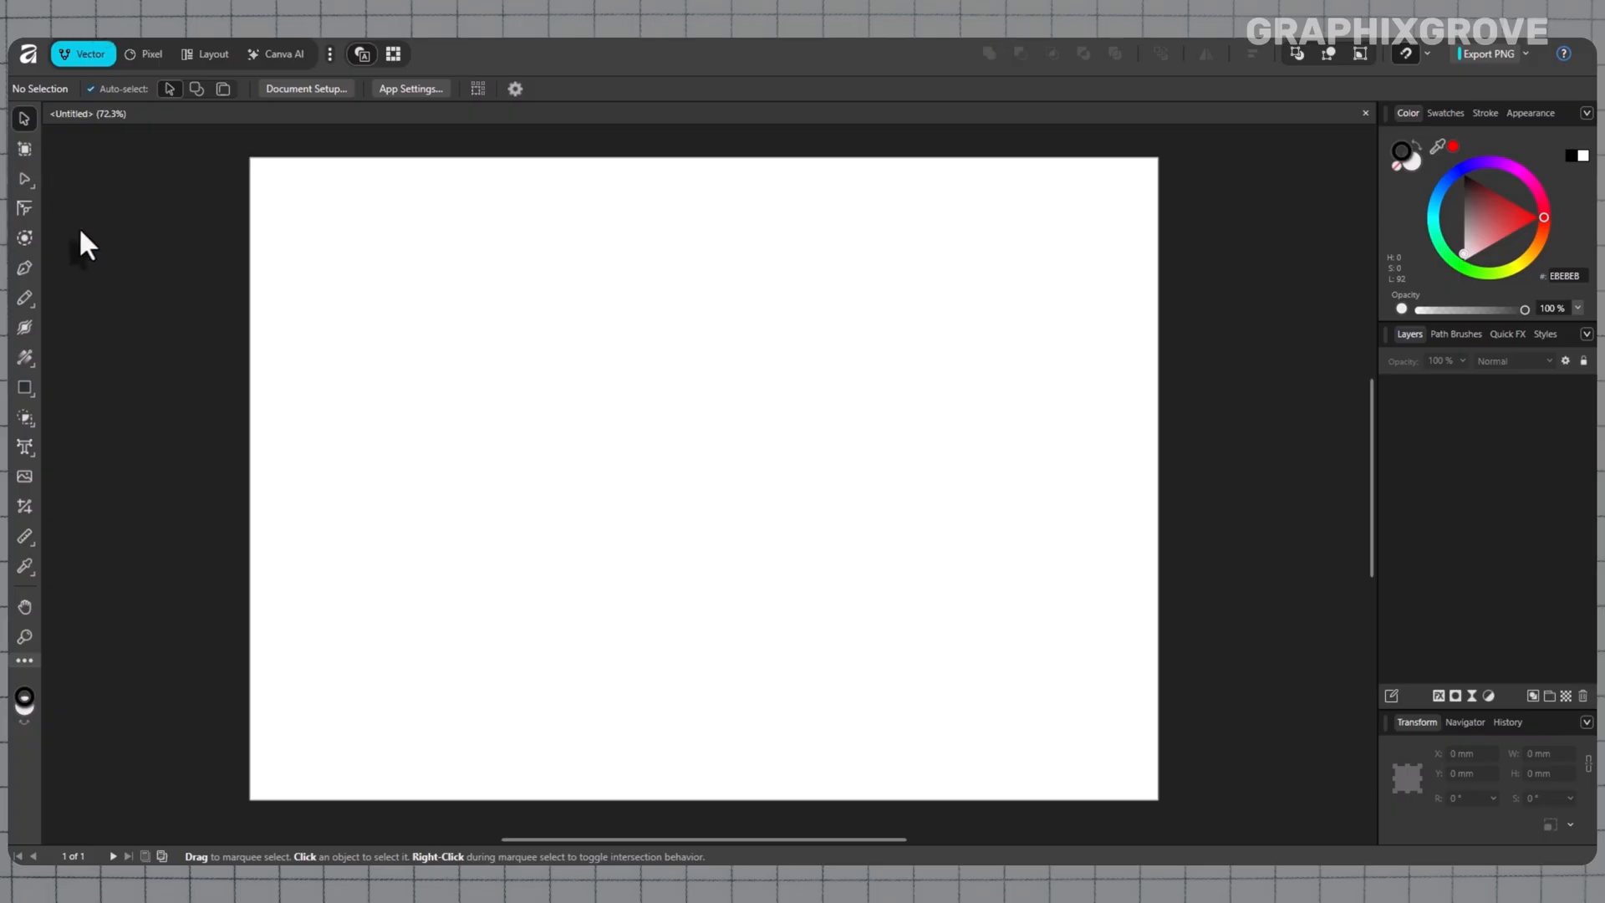
mouse_move(102, 242)
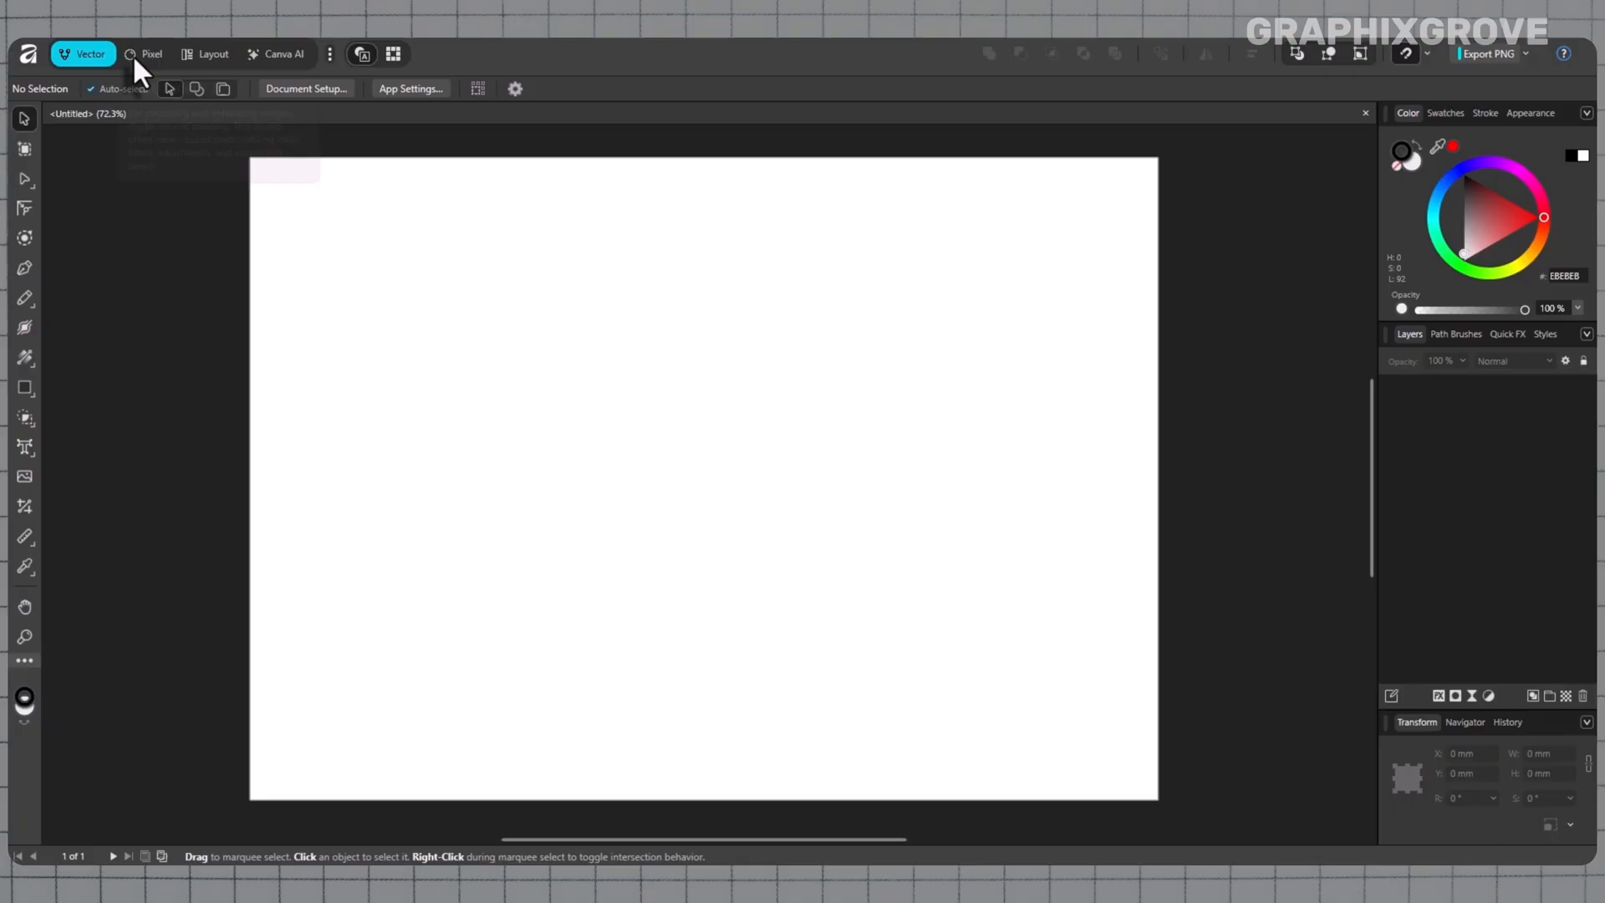
mouse_move(109, 157)
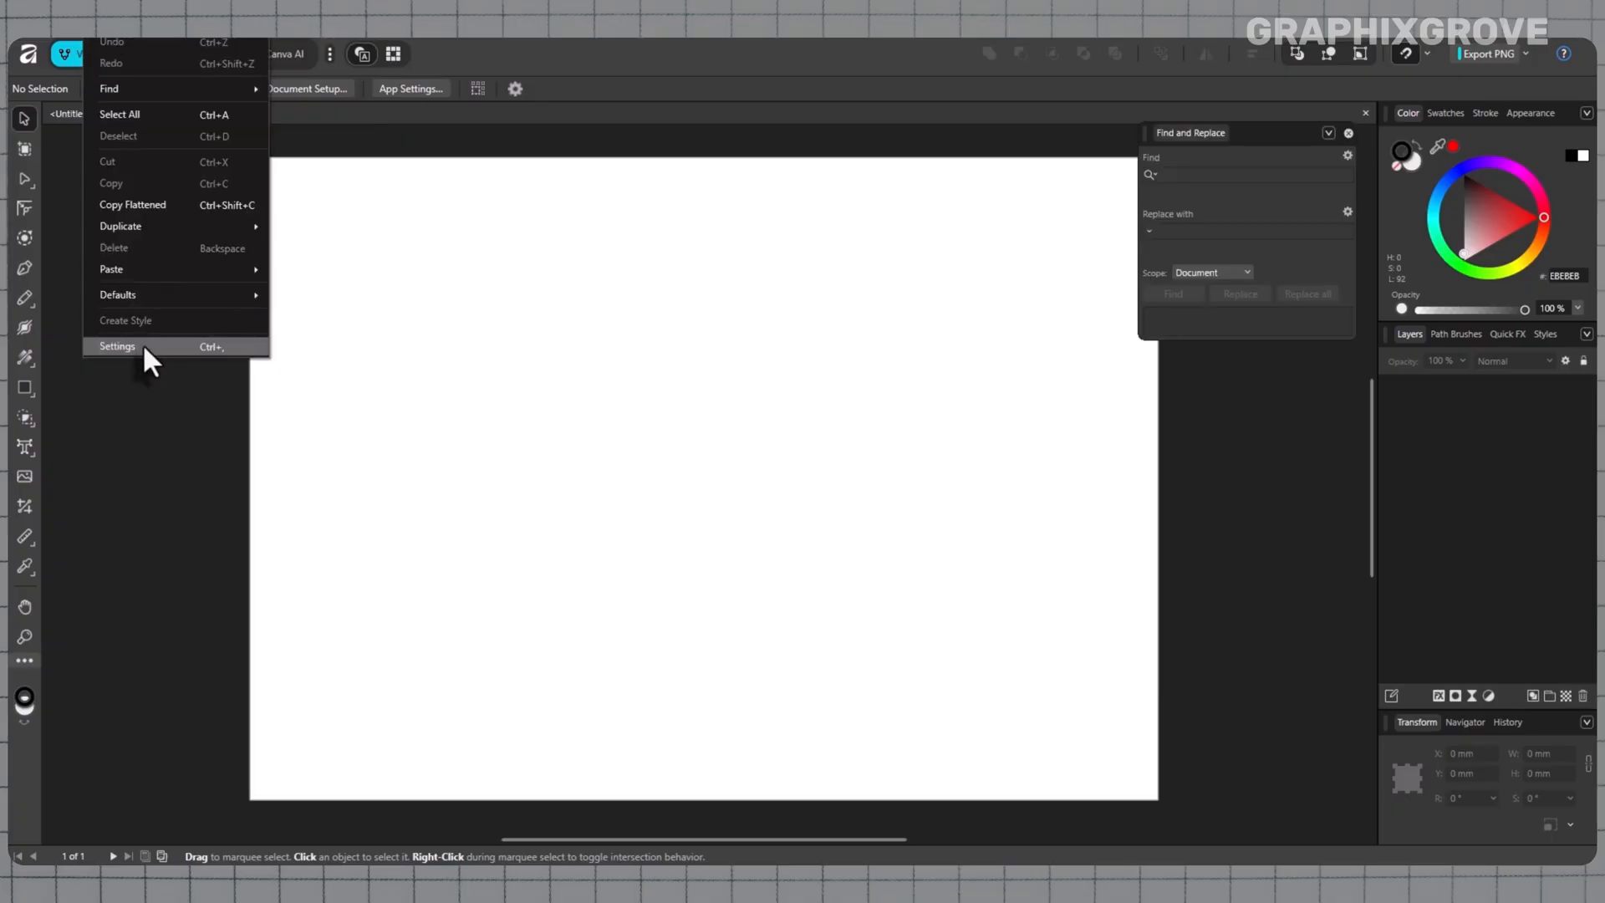
- In Settings > General, set the interface Language to Deutsch
left_click(117, 346)
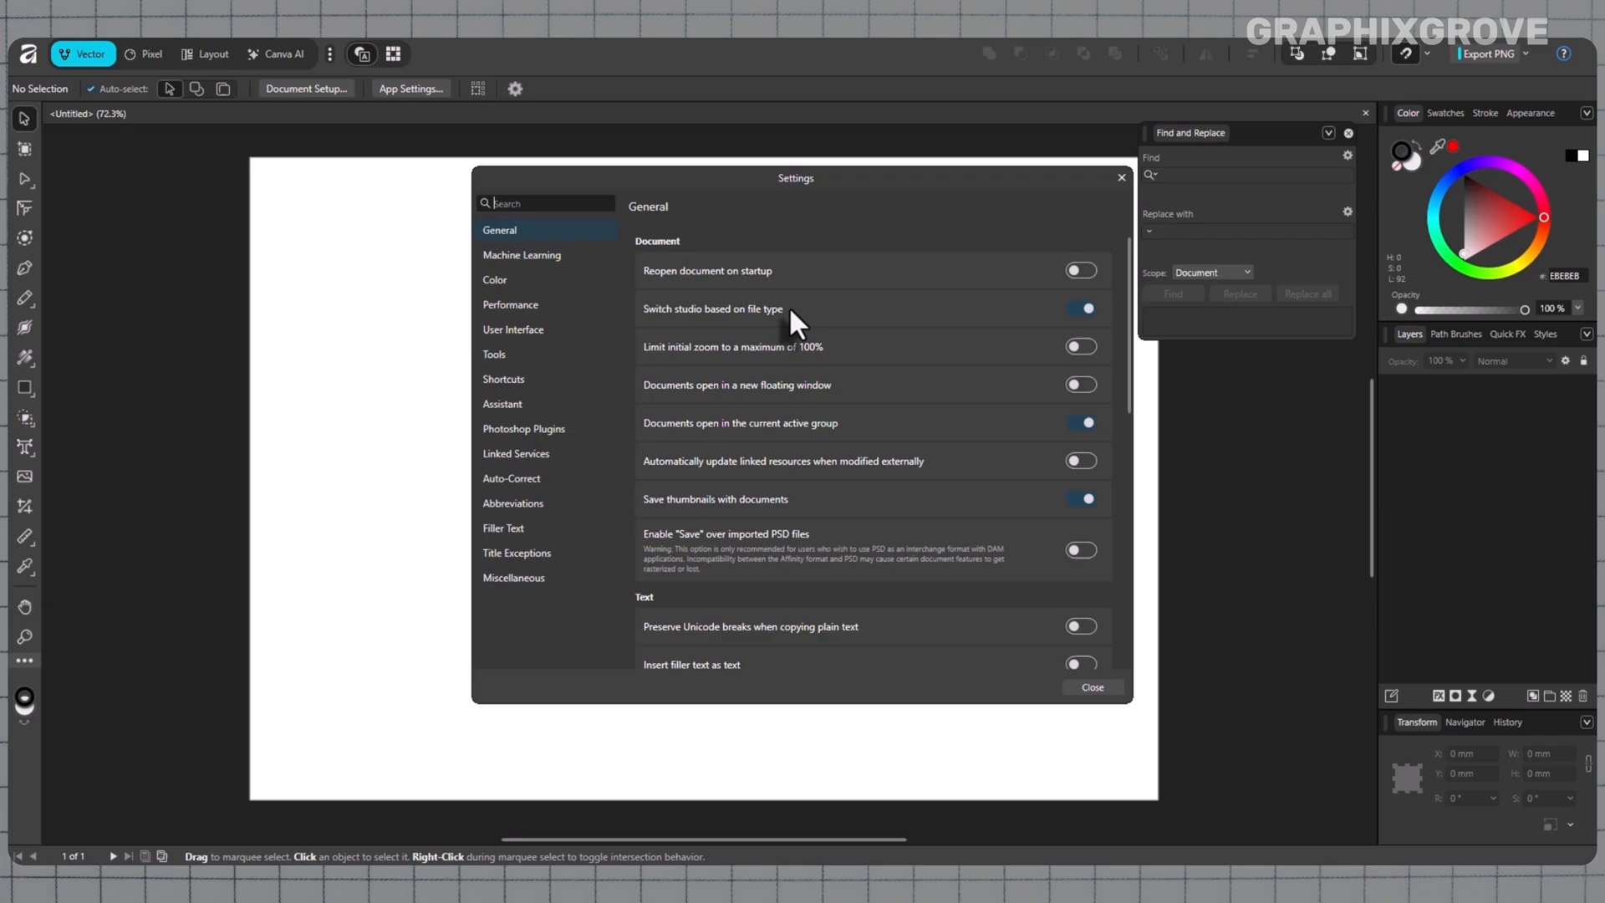
mouse_move(936, 386)
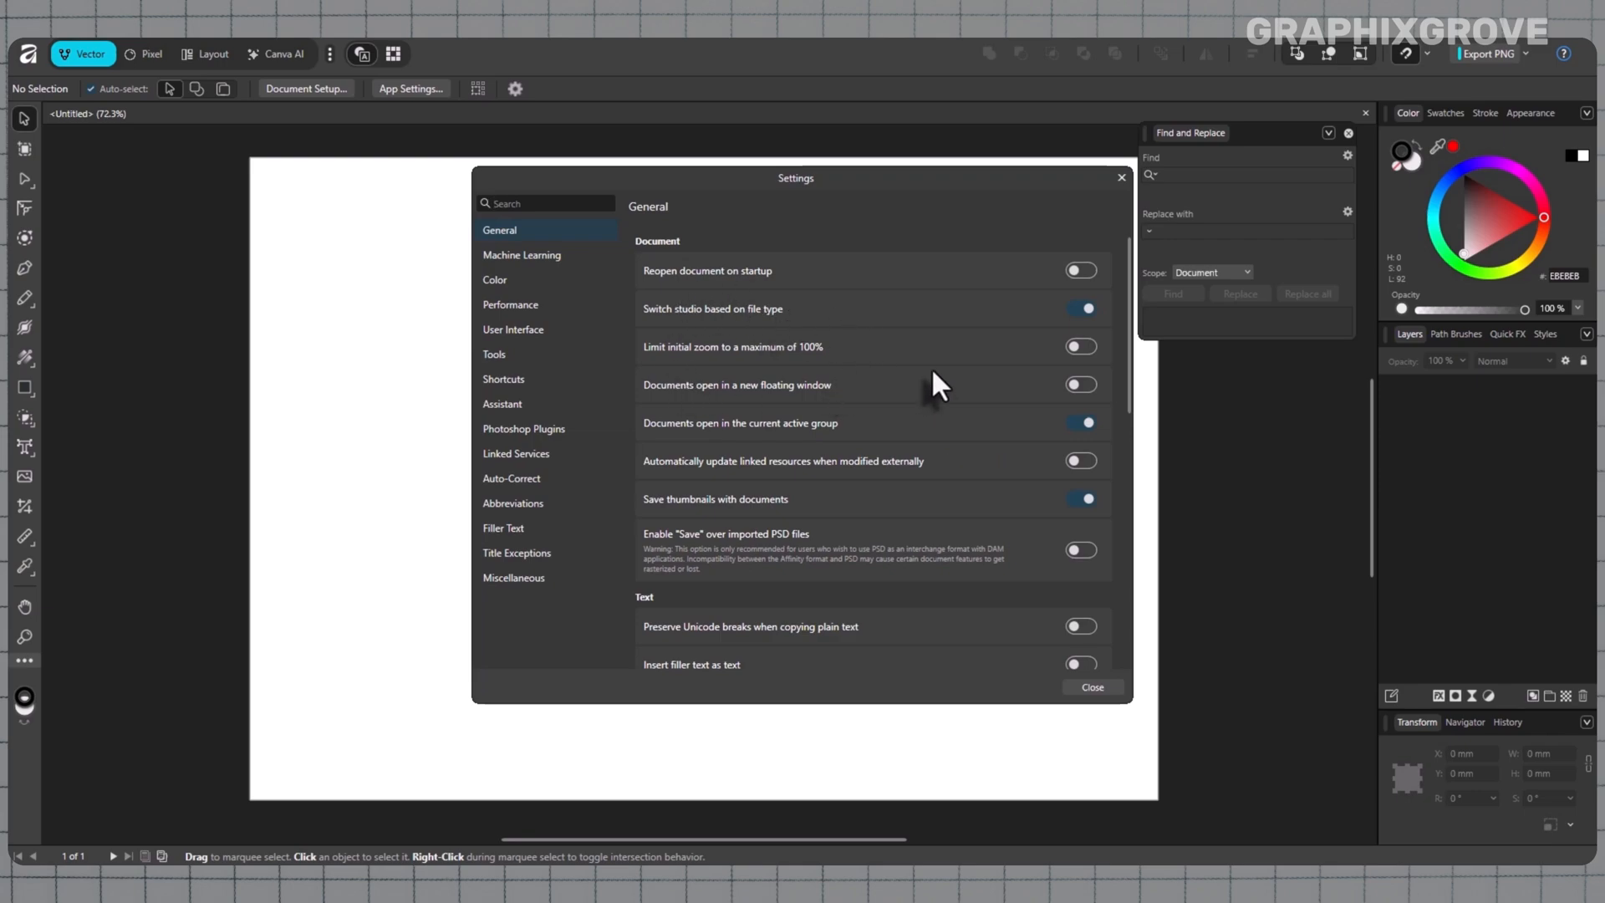
scroll("down", 3)
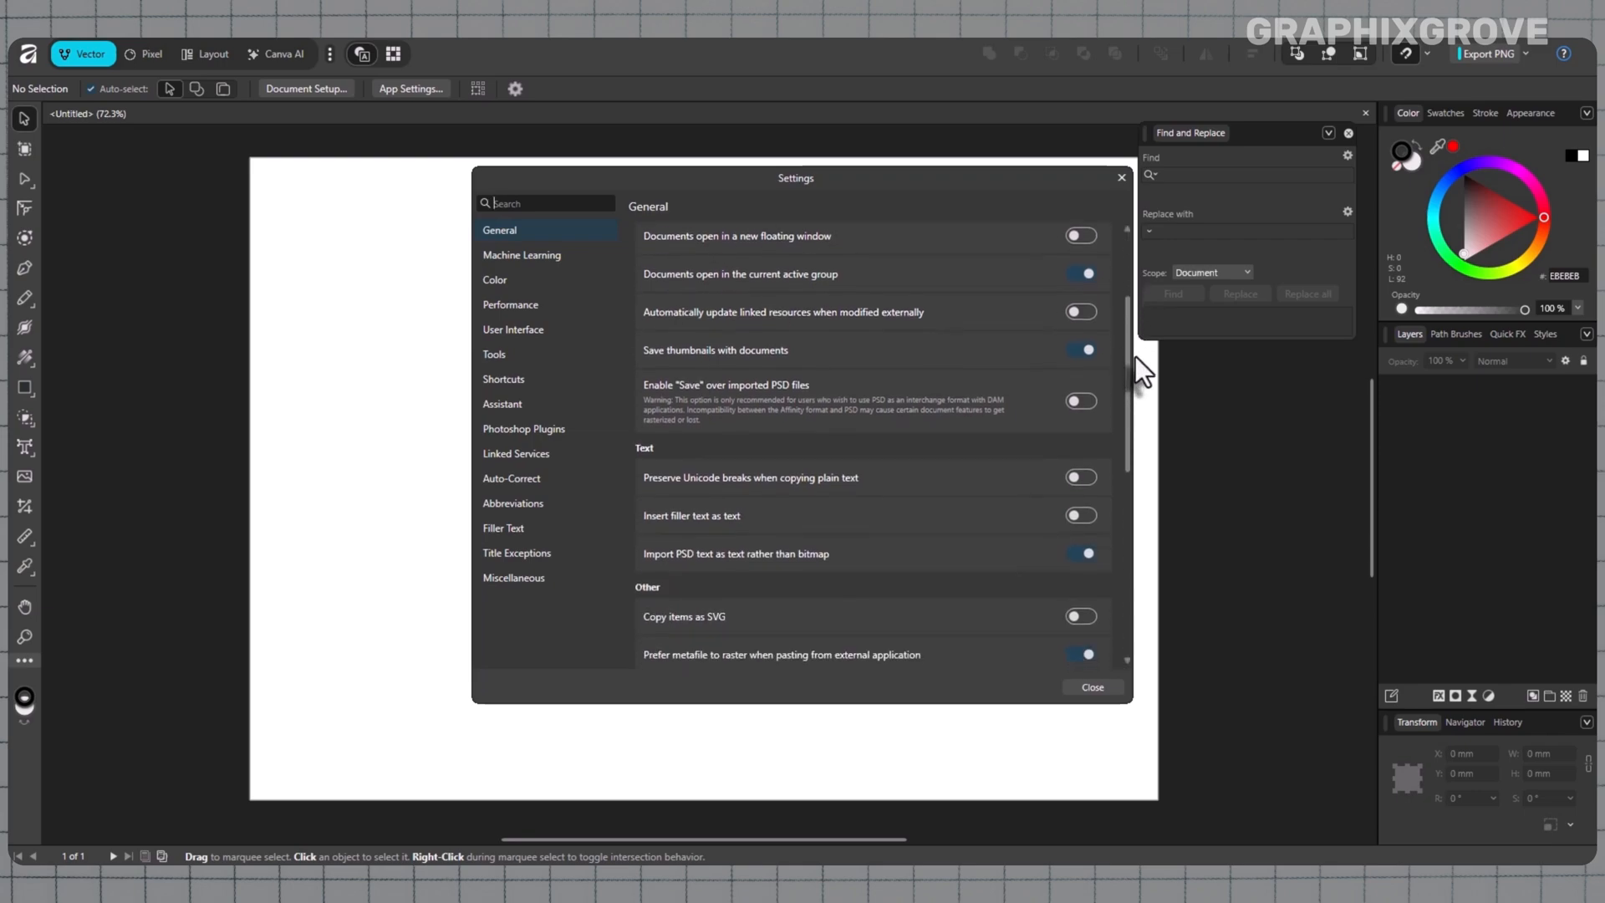
scroll("down", 3)
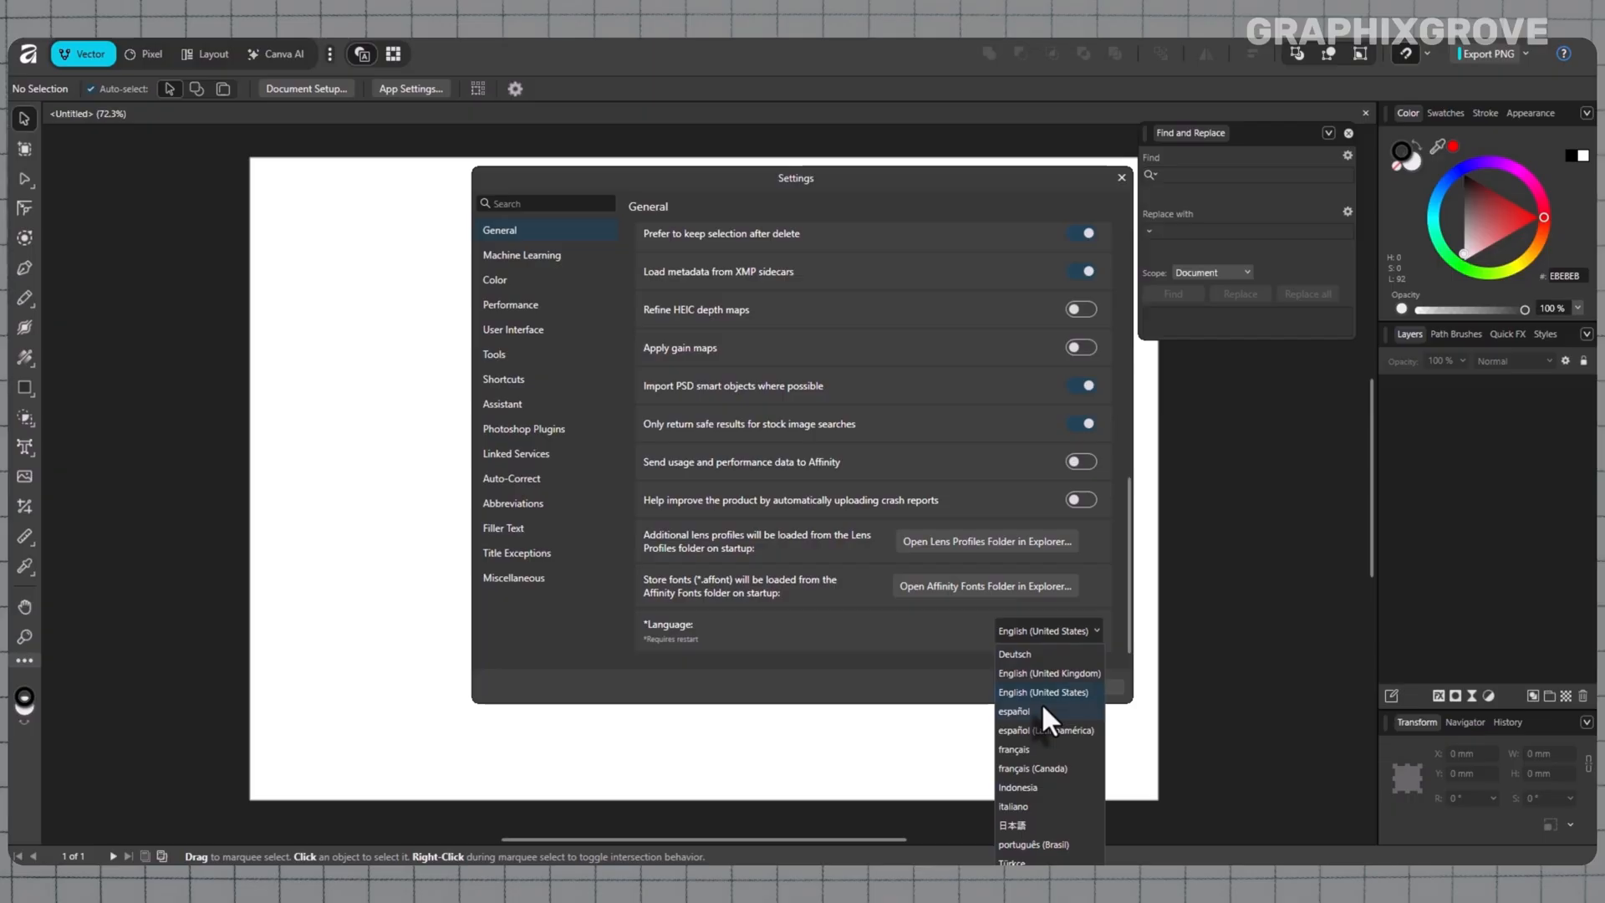
mouse_move(1056, 695)
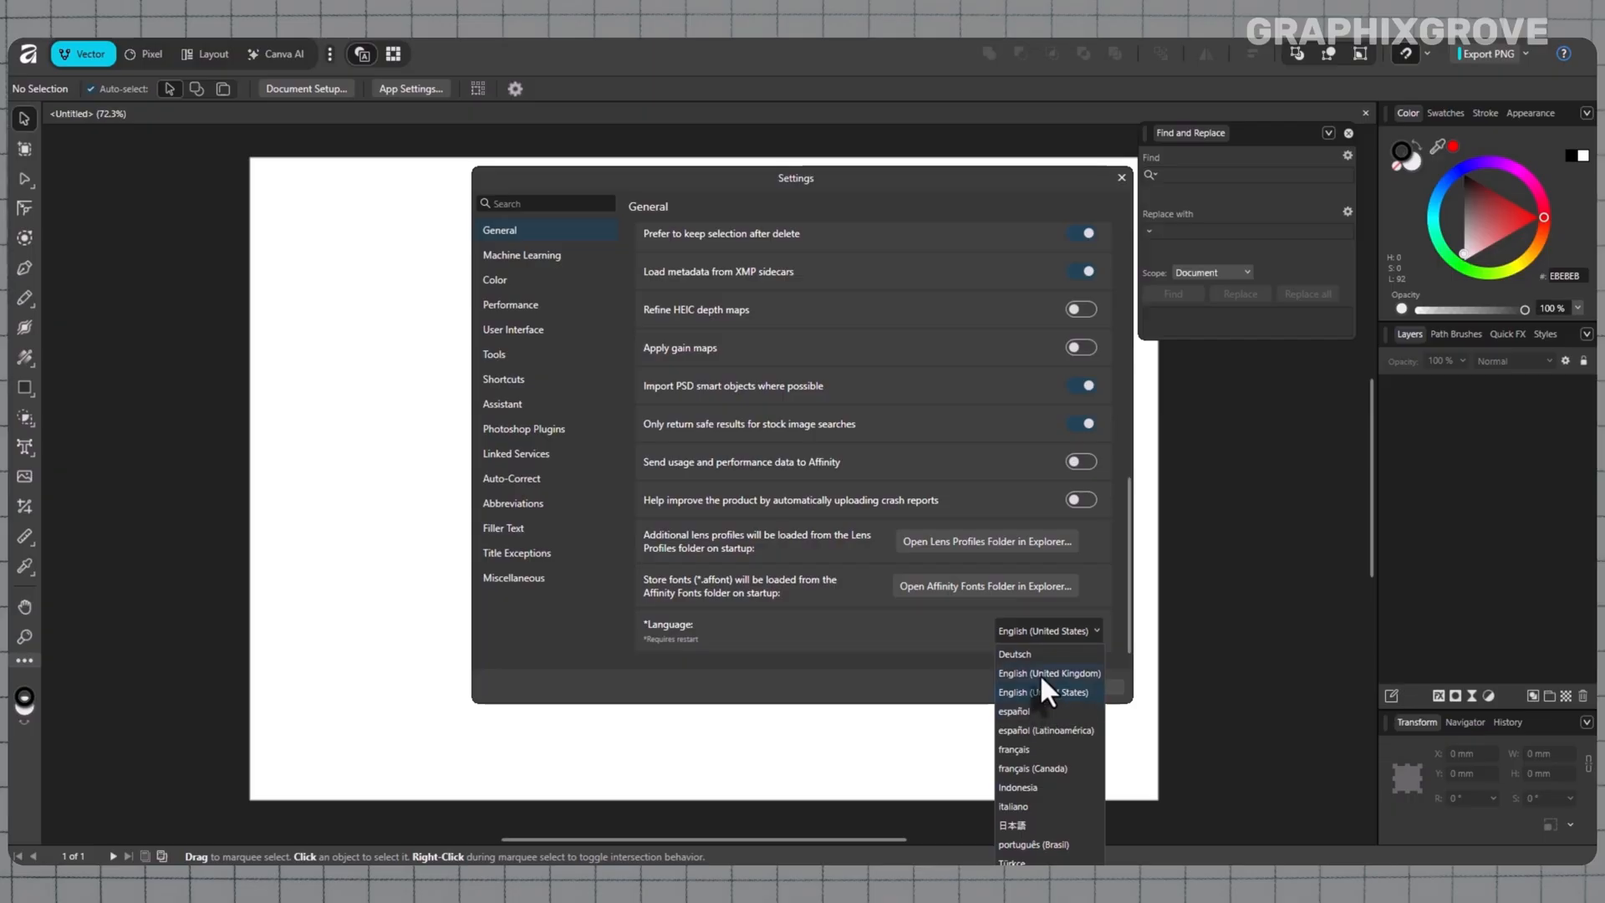
left_click(1012, 654)
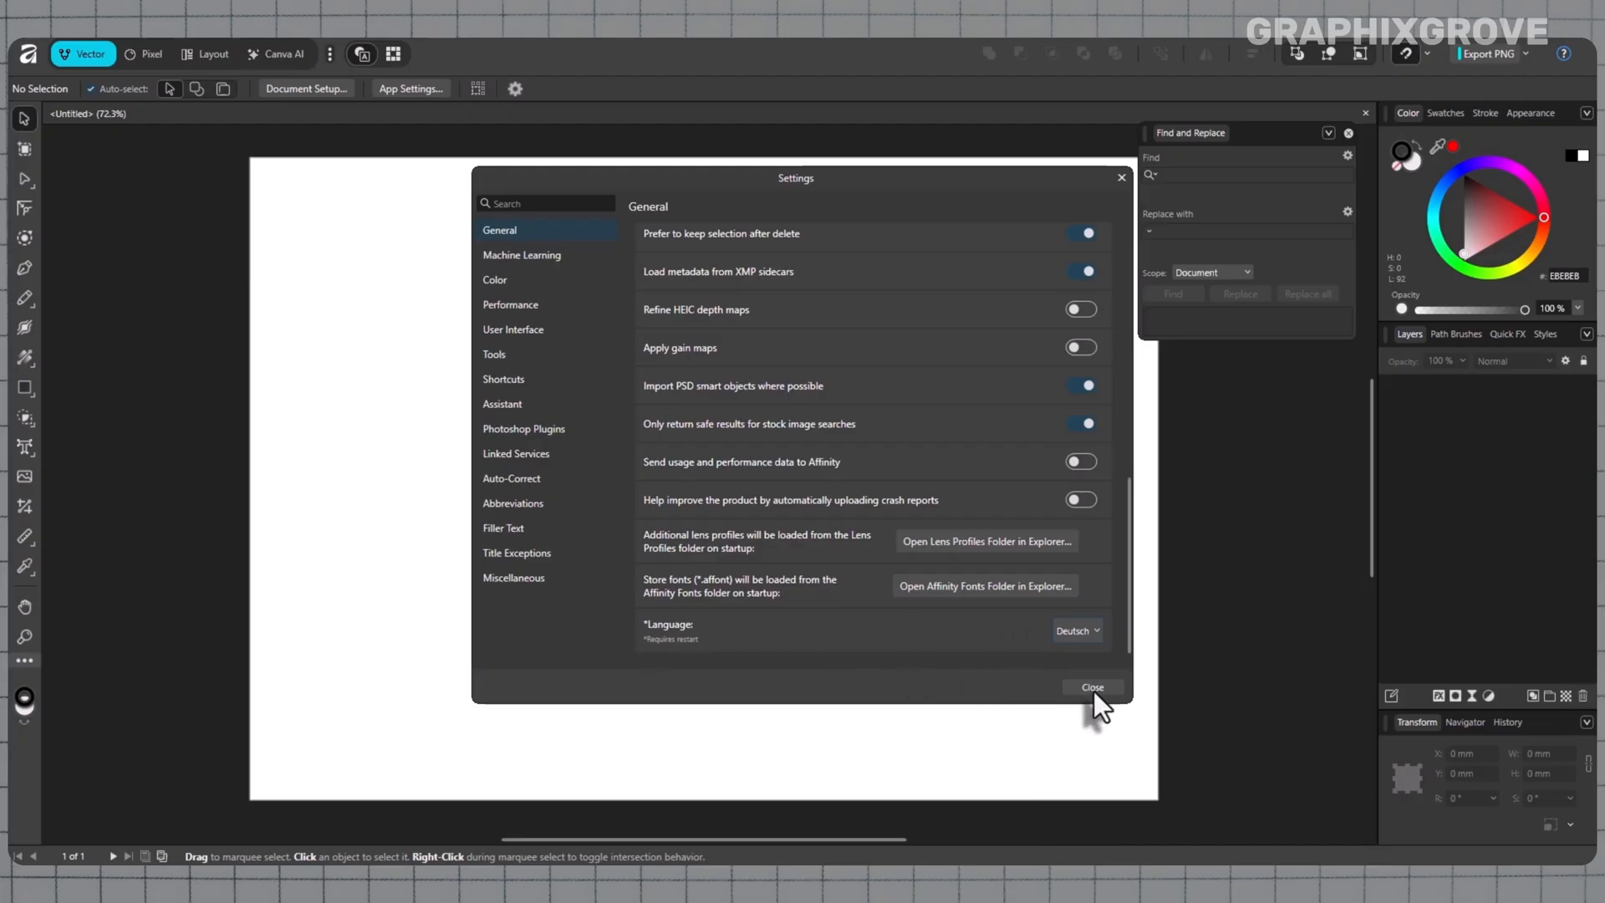
- Apply the change, restart Affinity in German and bring up the Suchen und Ersetzen panel
left_click(1093, 687)
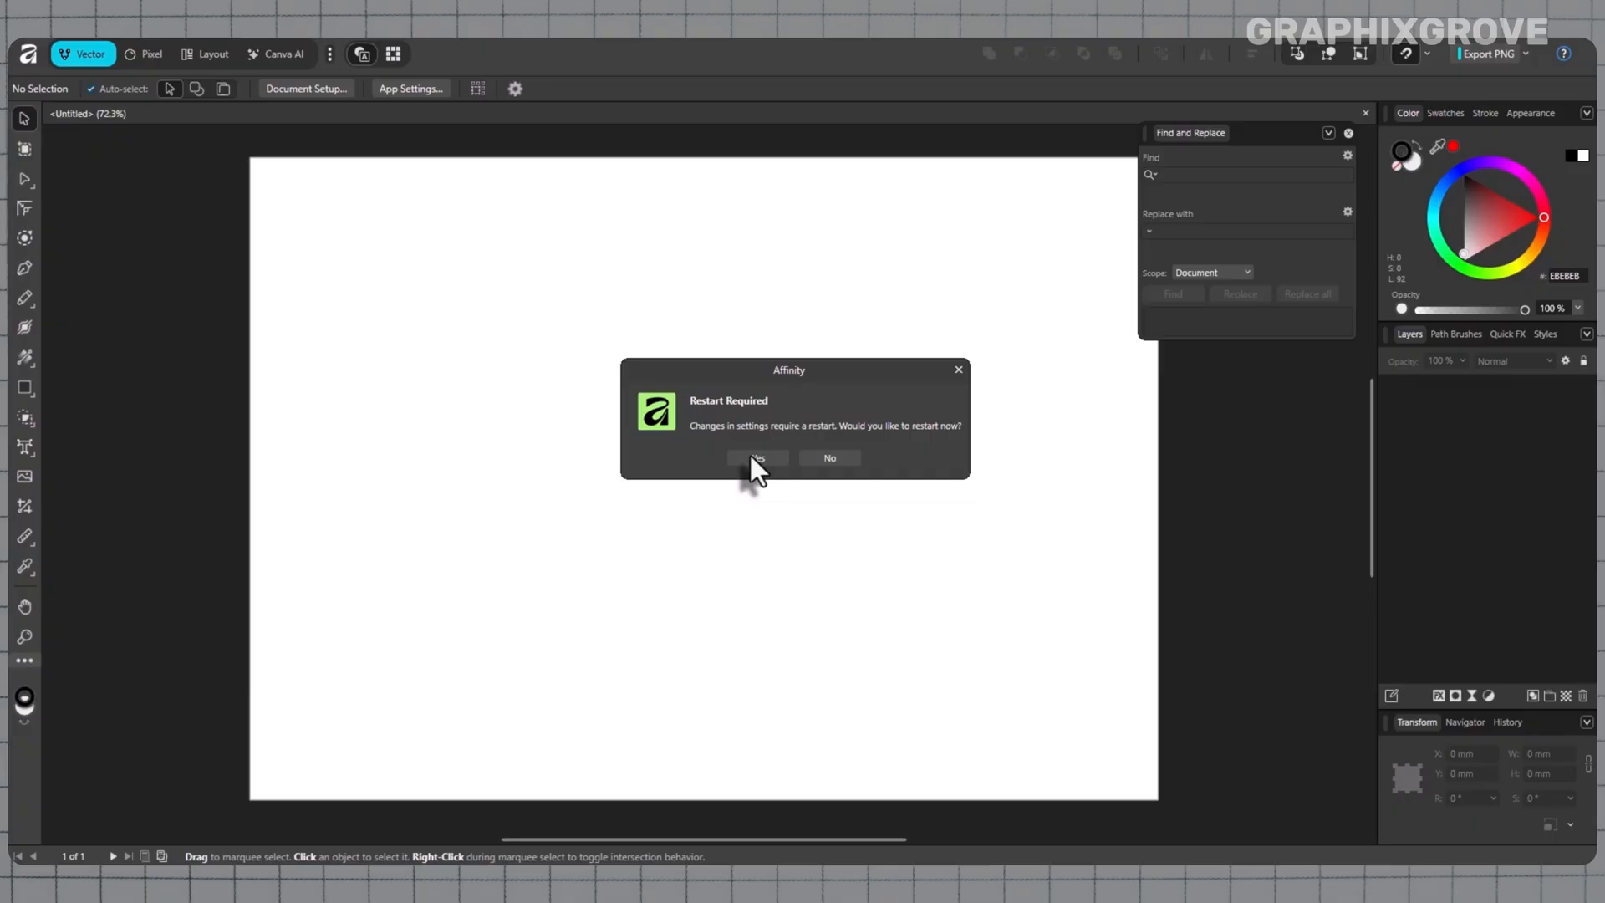
left_click(757, 456)
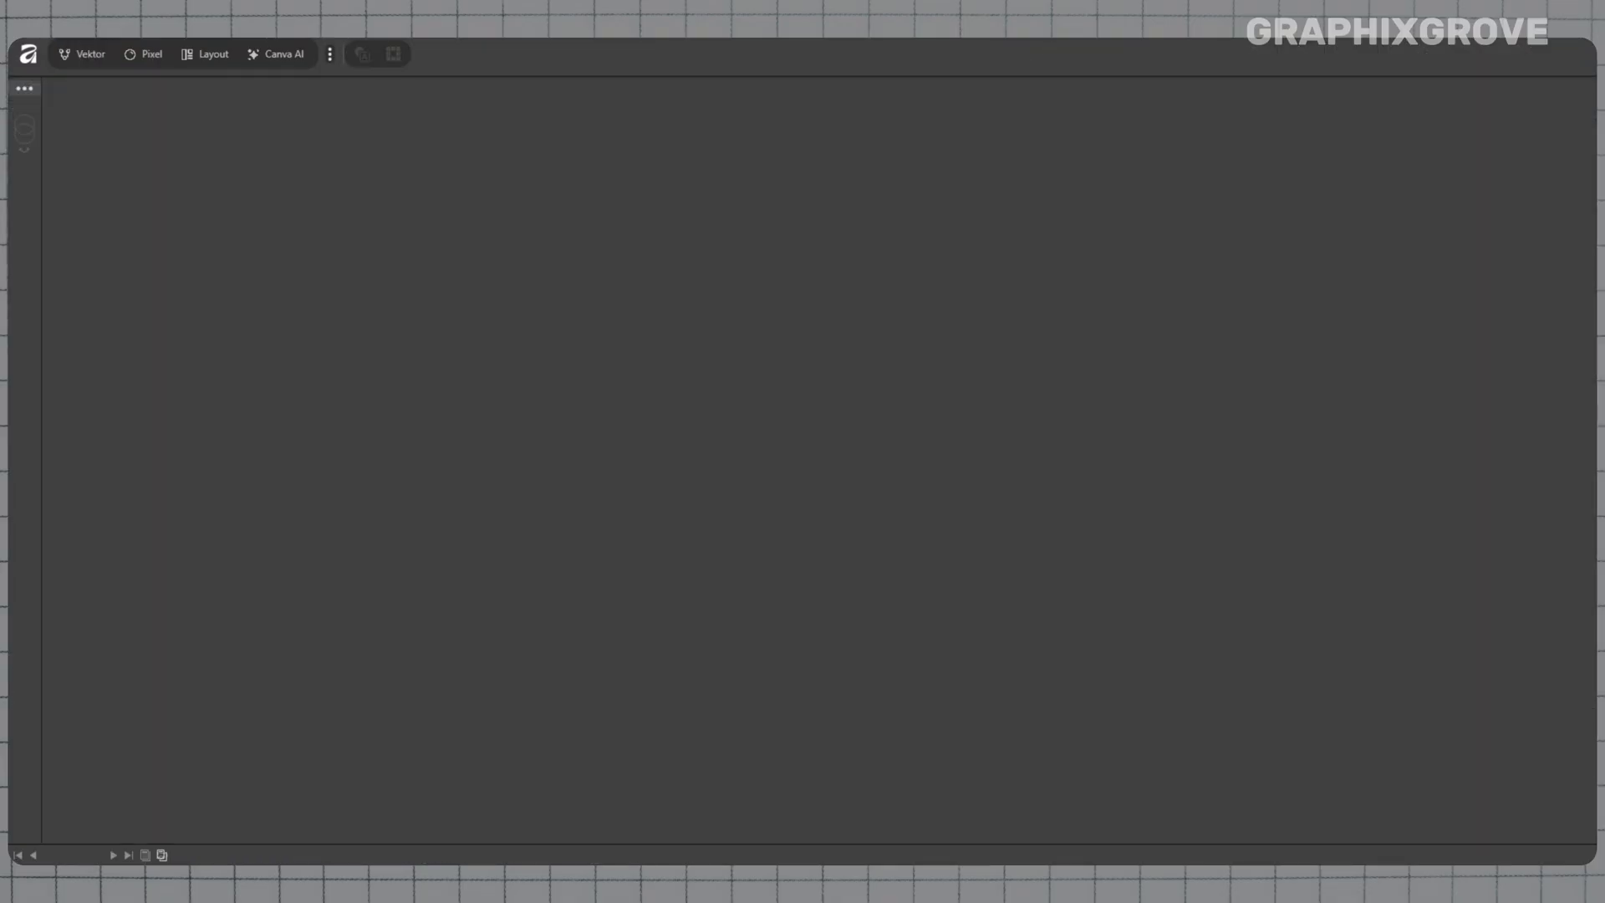
left_click(81, 54)
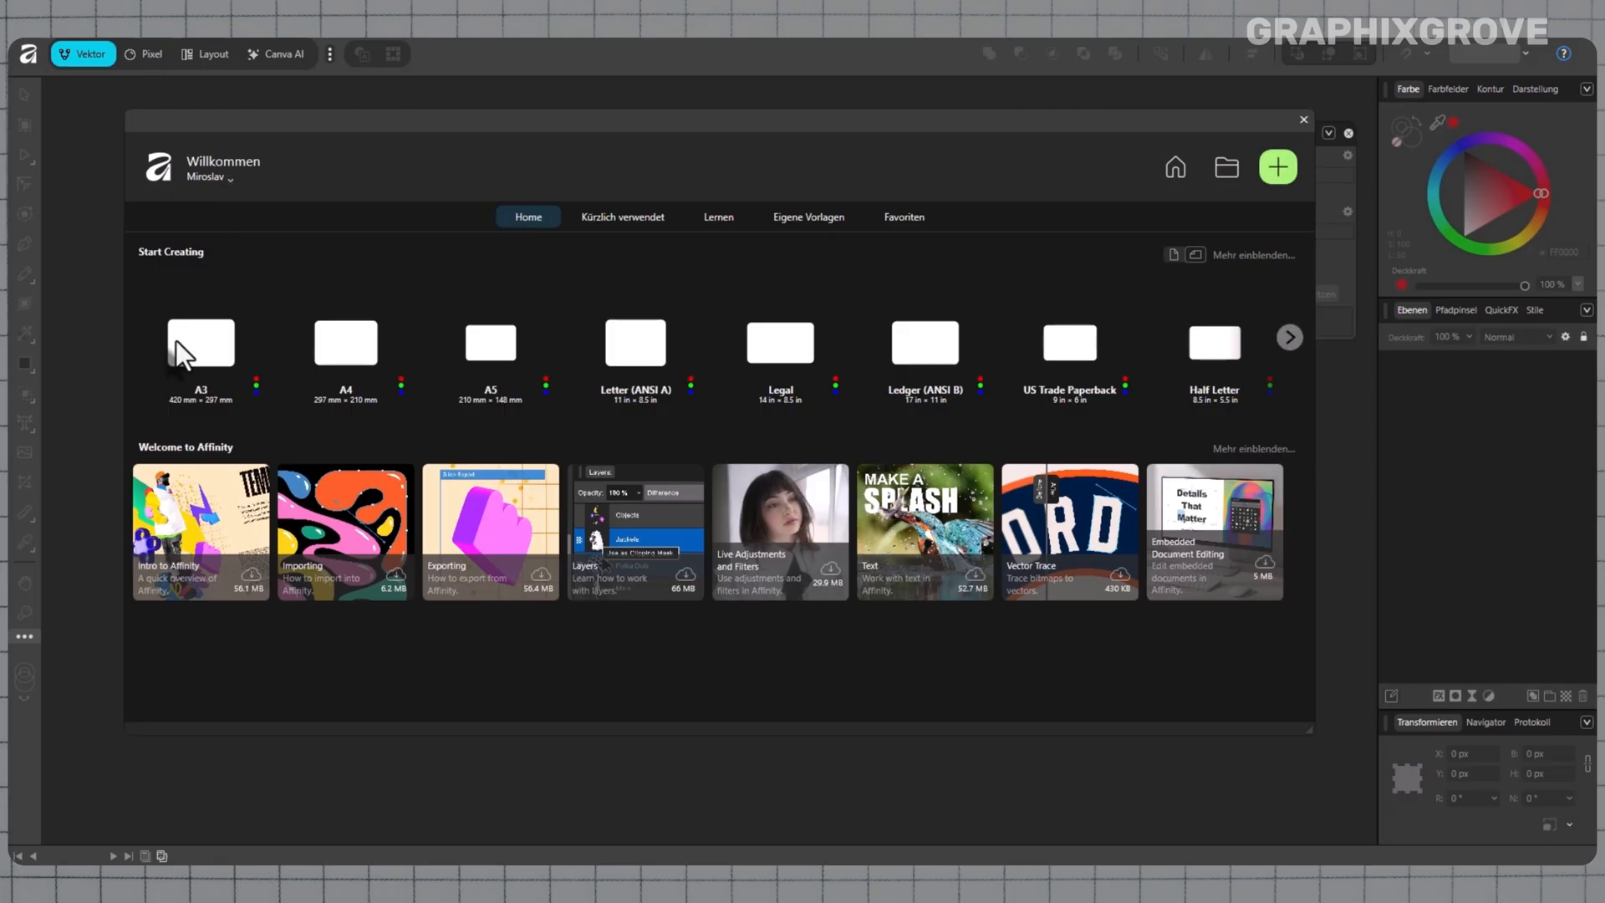
left_click(201, 343)
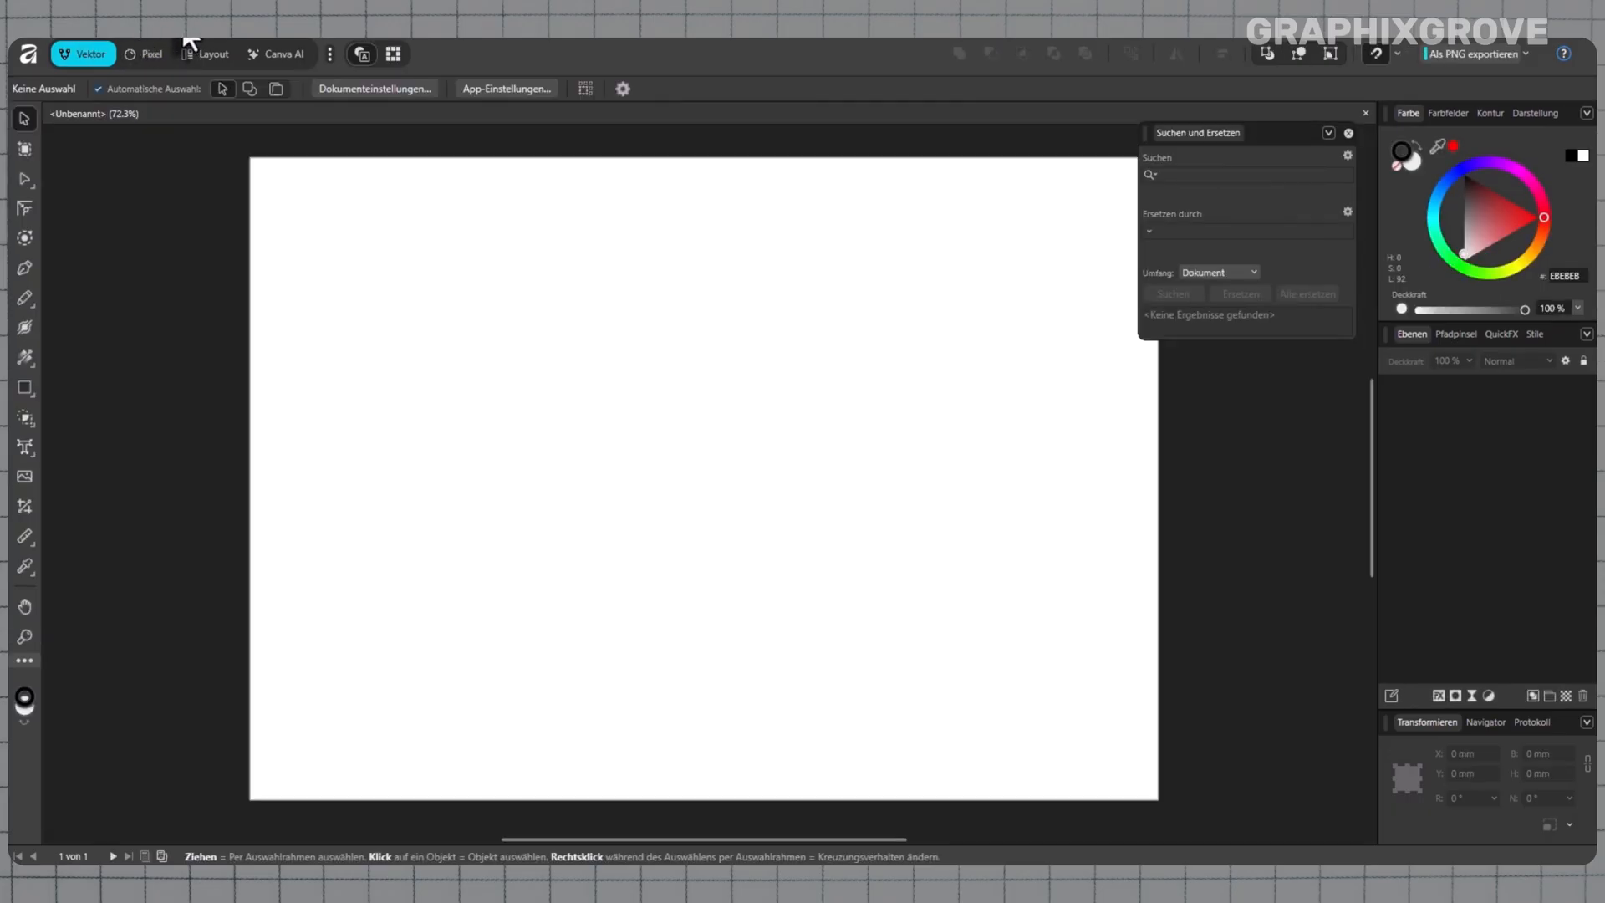
mouse_move(134, 42)
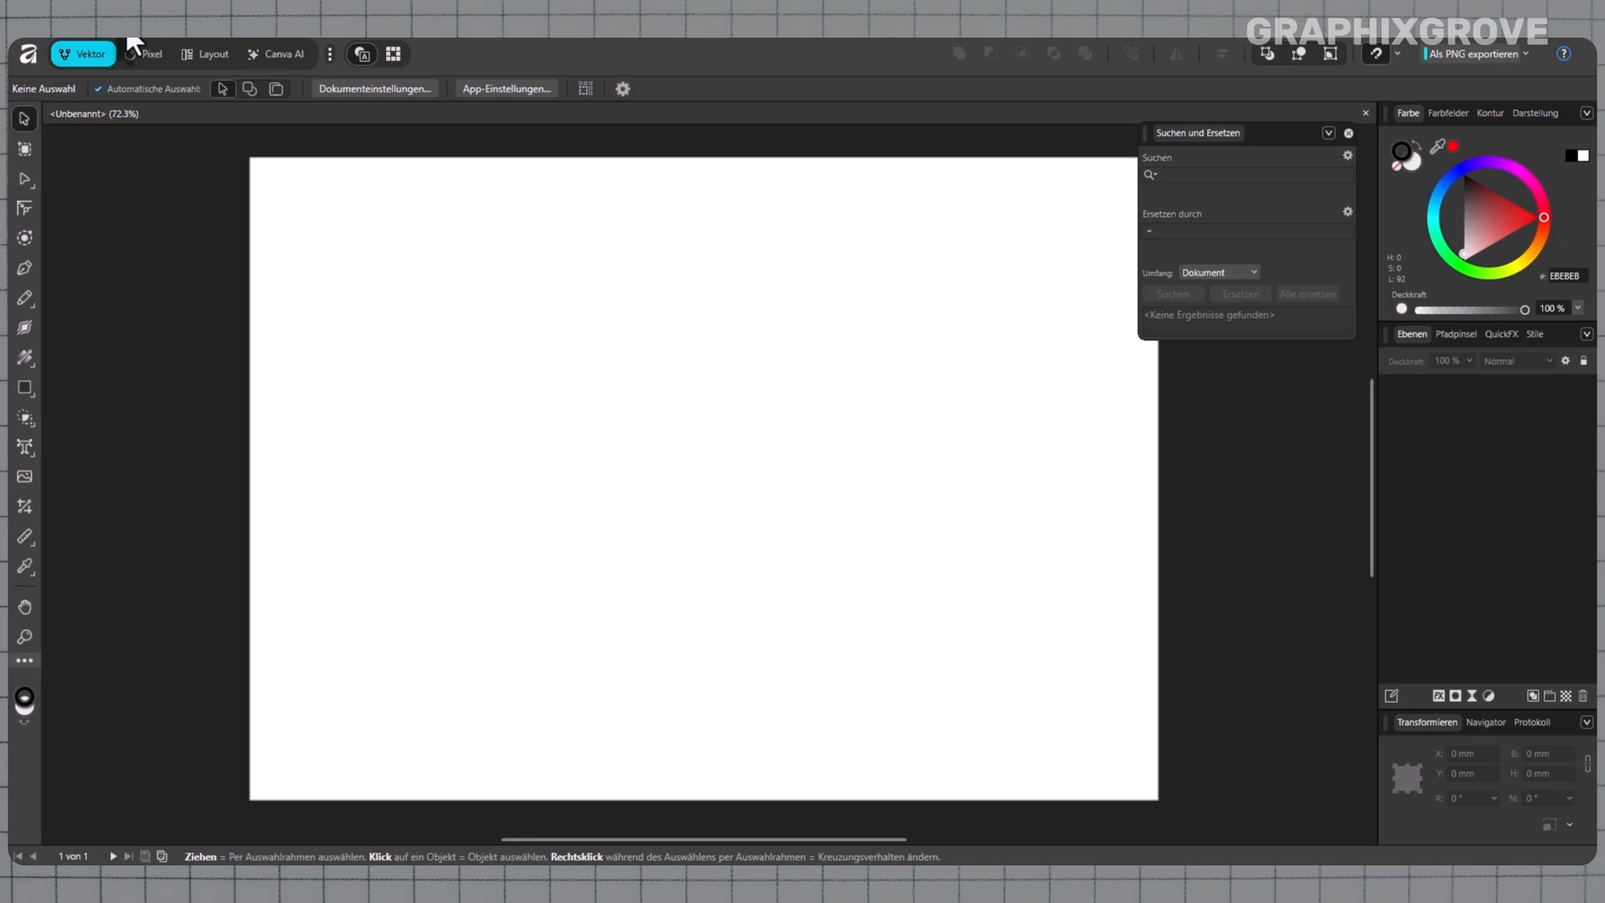
mouse_move(131, 57)
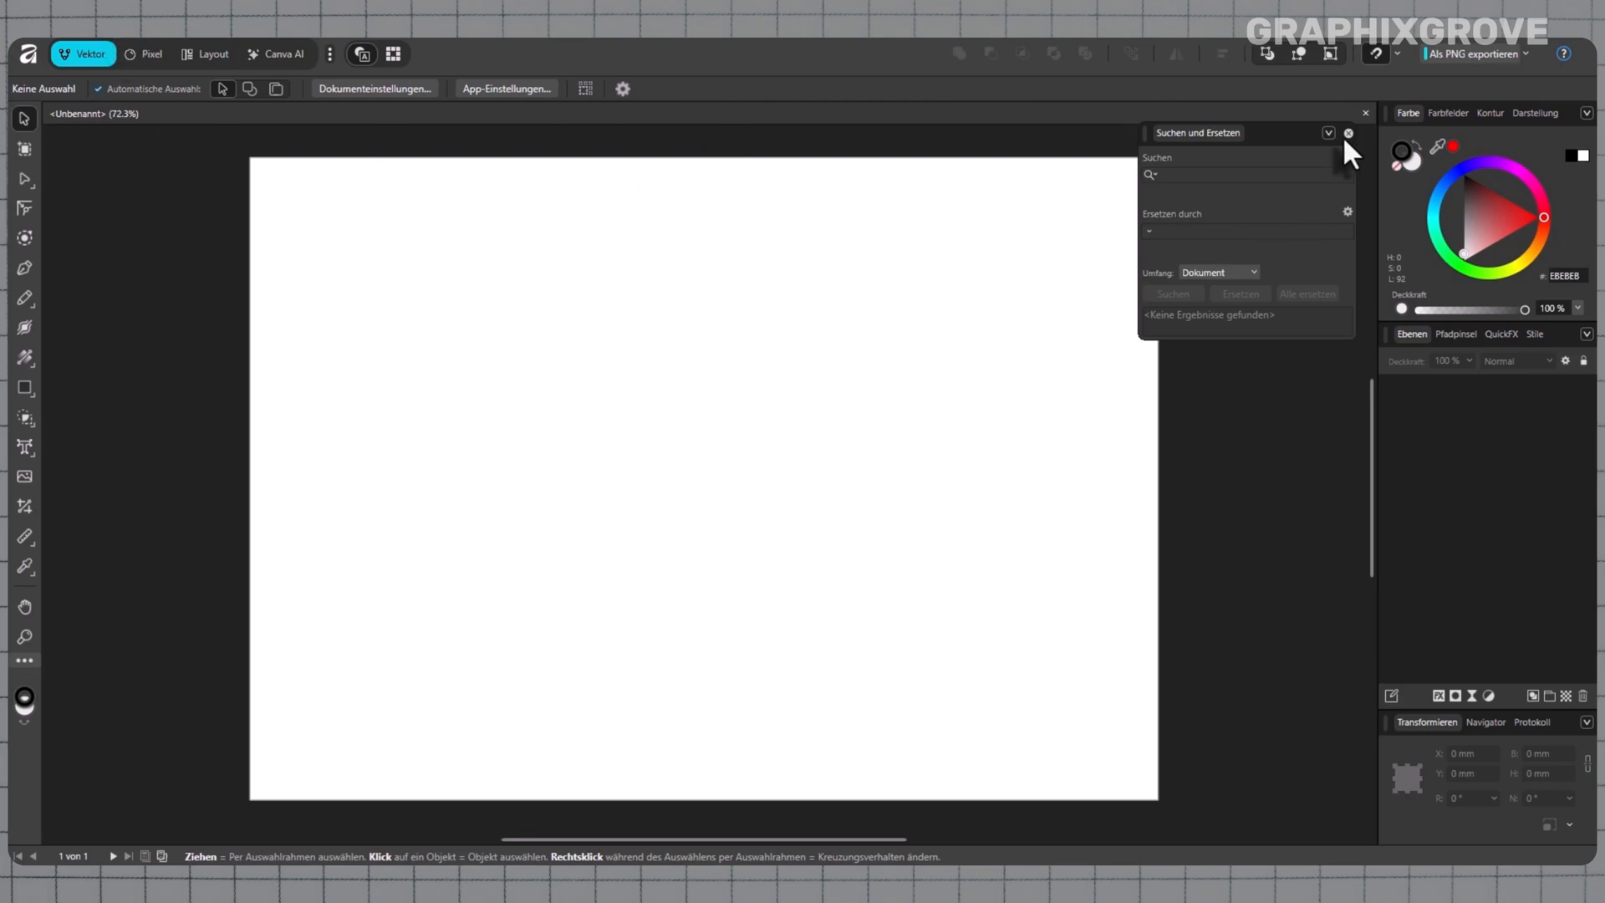
- In Einstellungen > Allgemein, set Sprache to English (United States) and confirm the restart
left_click(1347, 134)
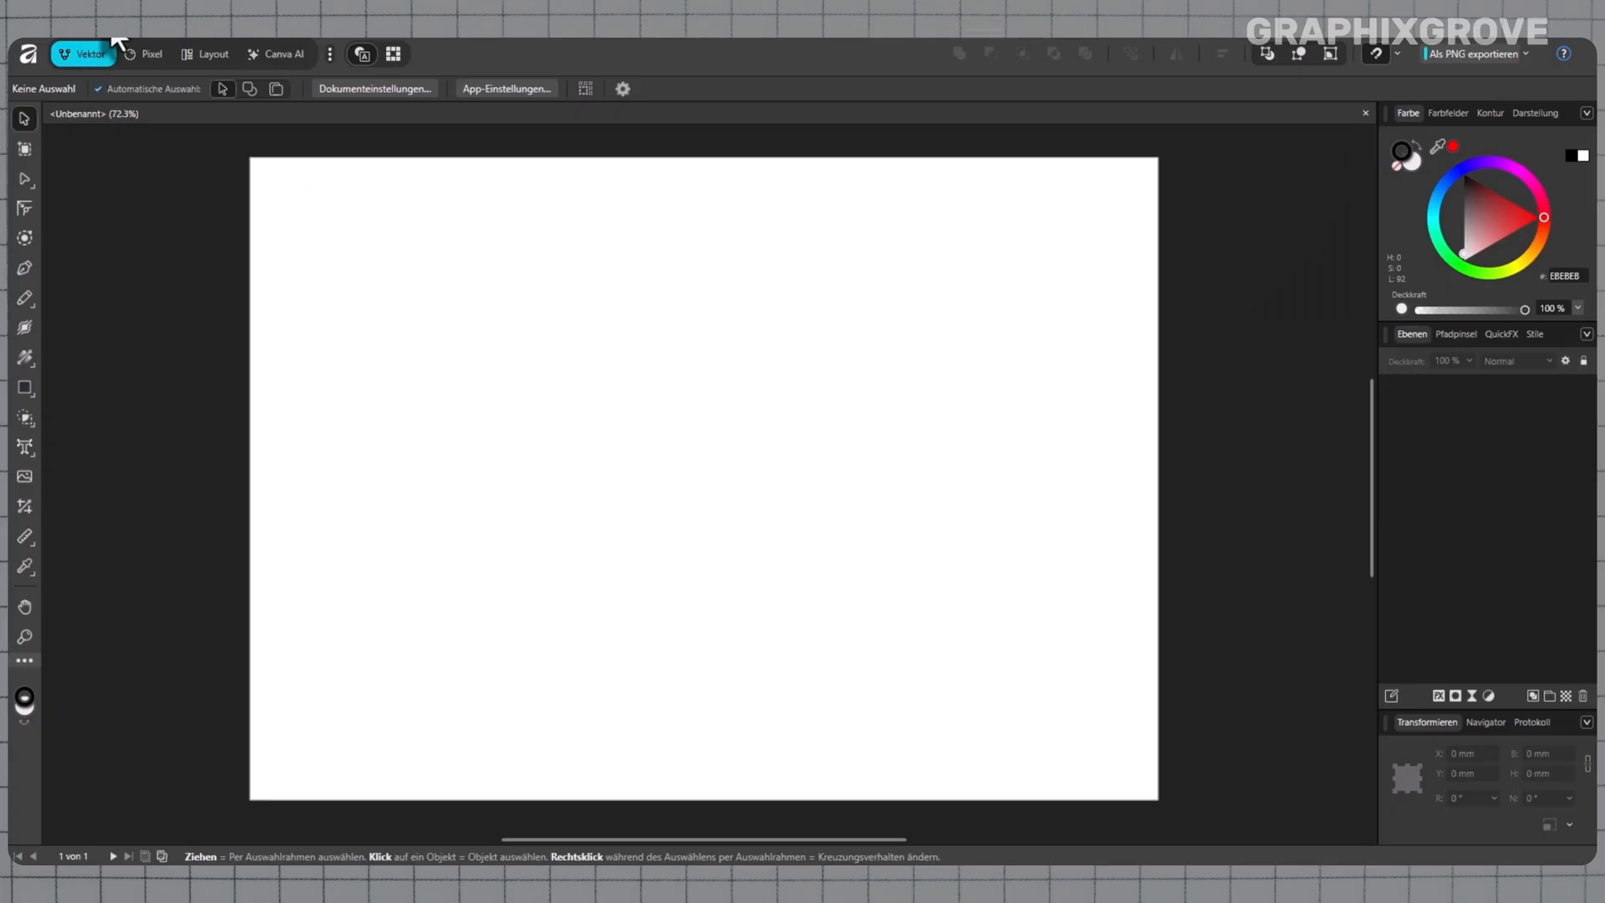
mouse_move(374, 310)
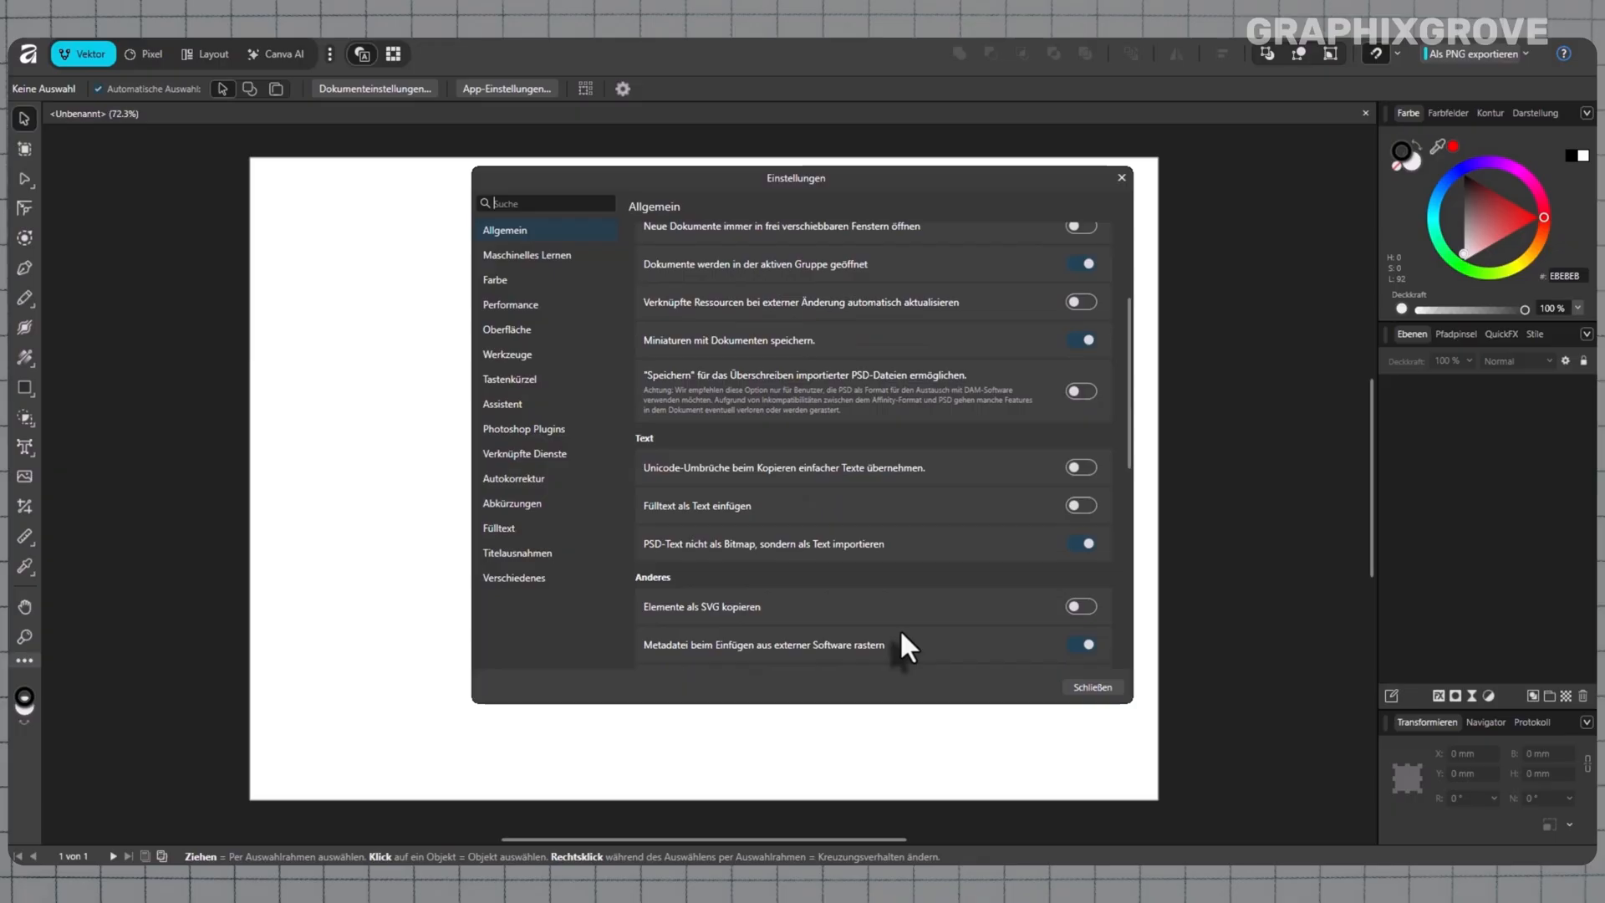
scroll("down", 3)
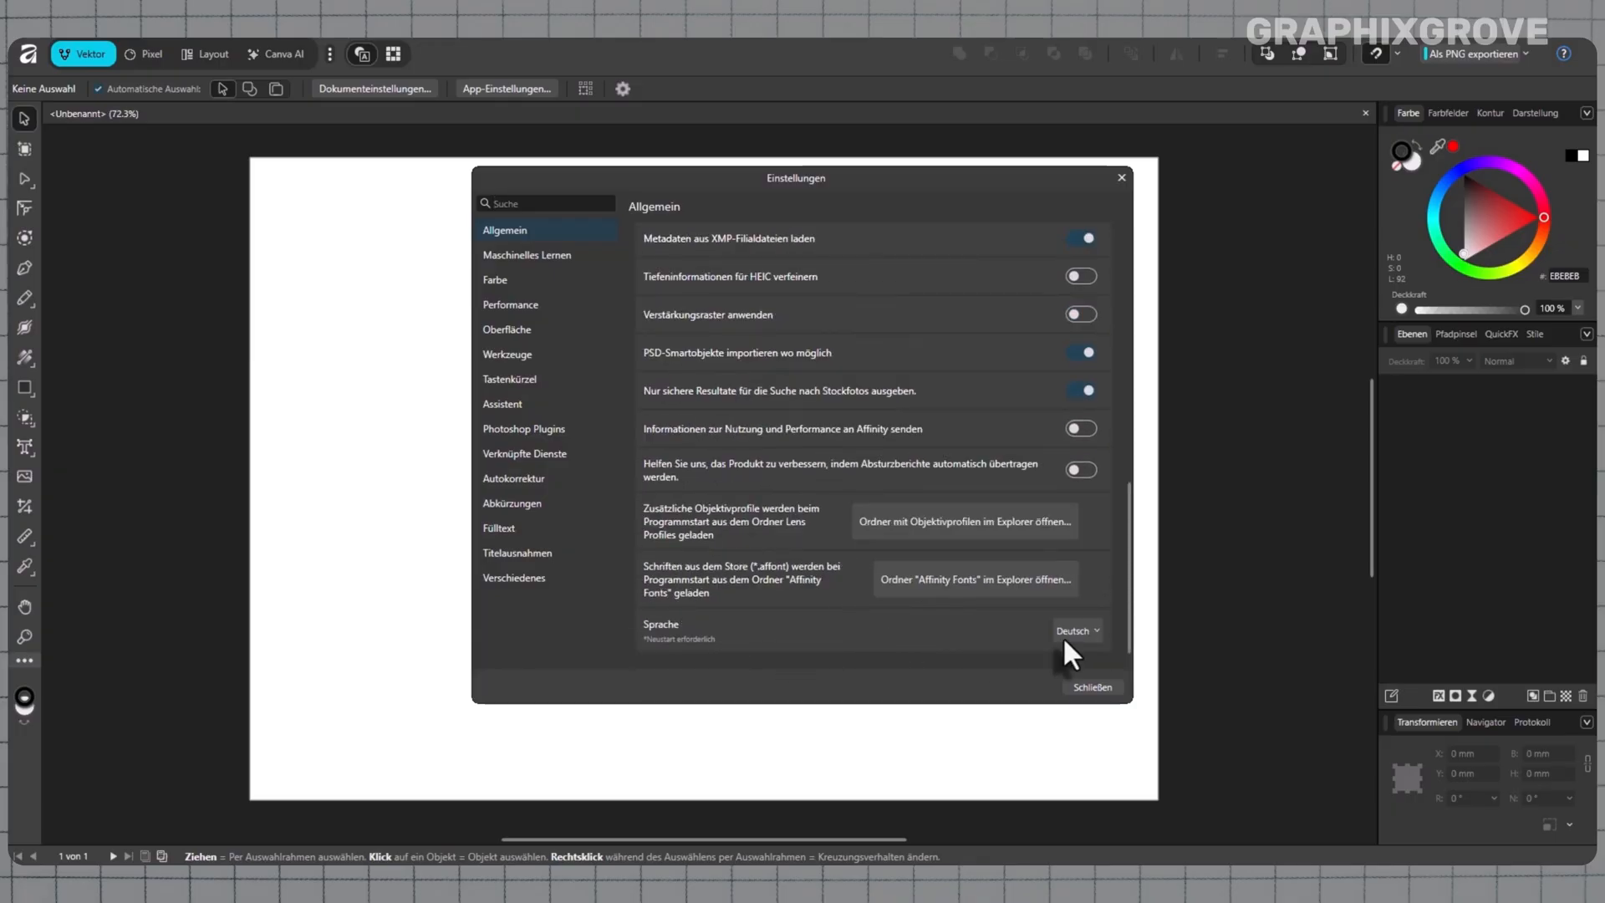
left_click(1076, 630)
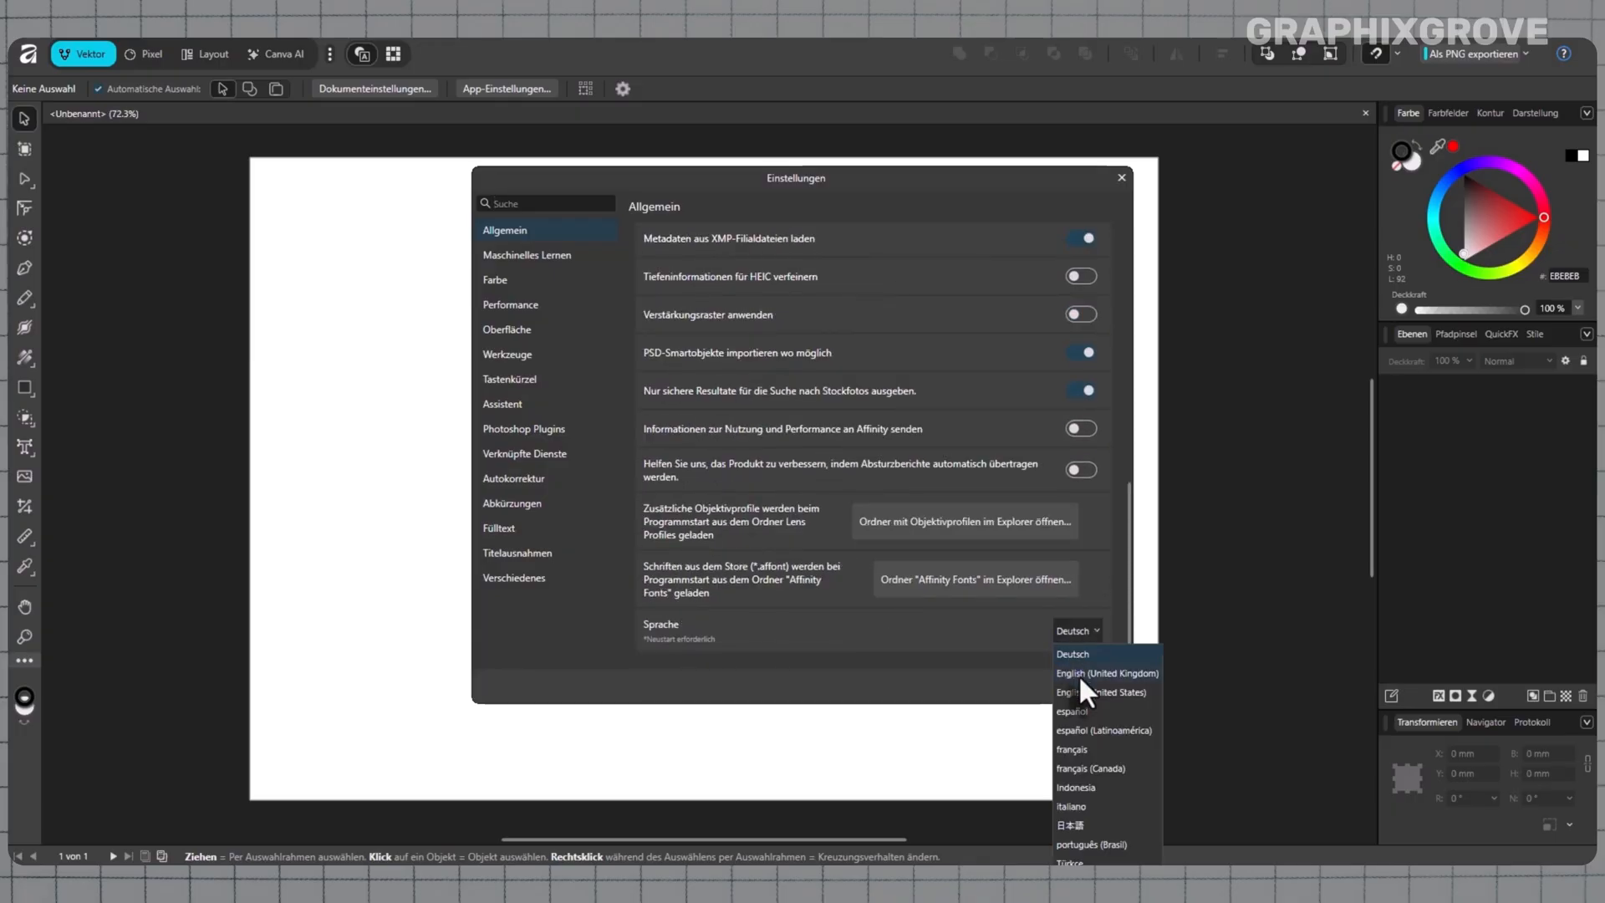
left_click(1090, 692)
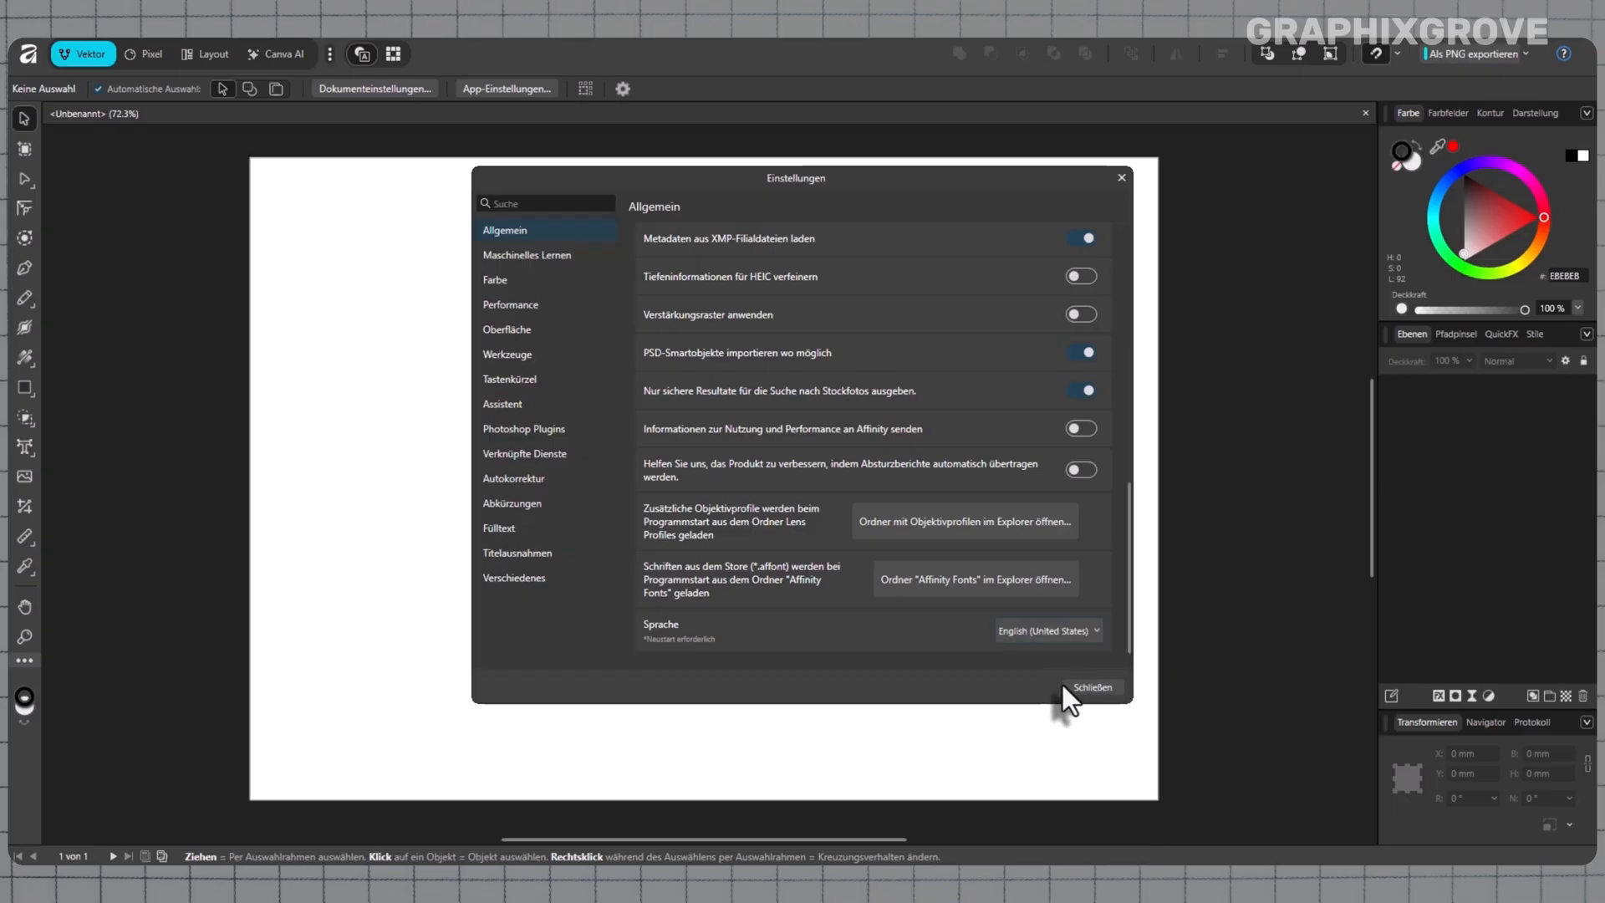
left_click(1093, 687)
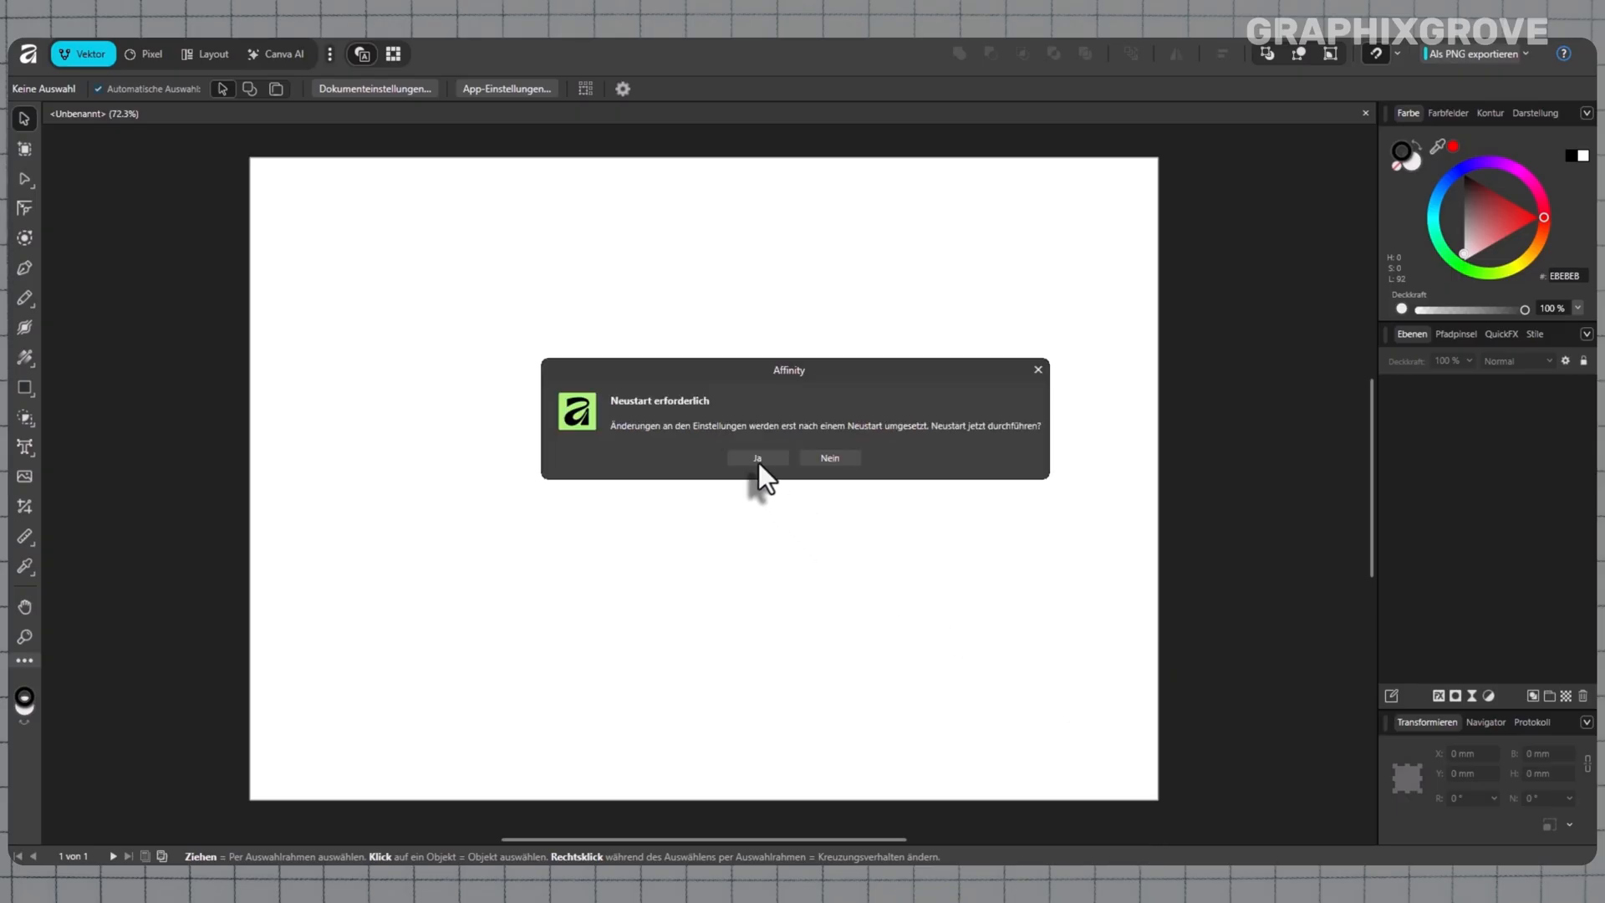
left_click(757, 457)
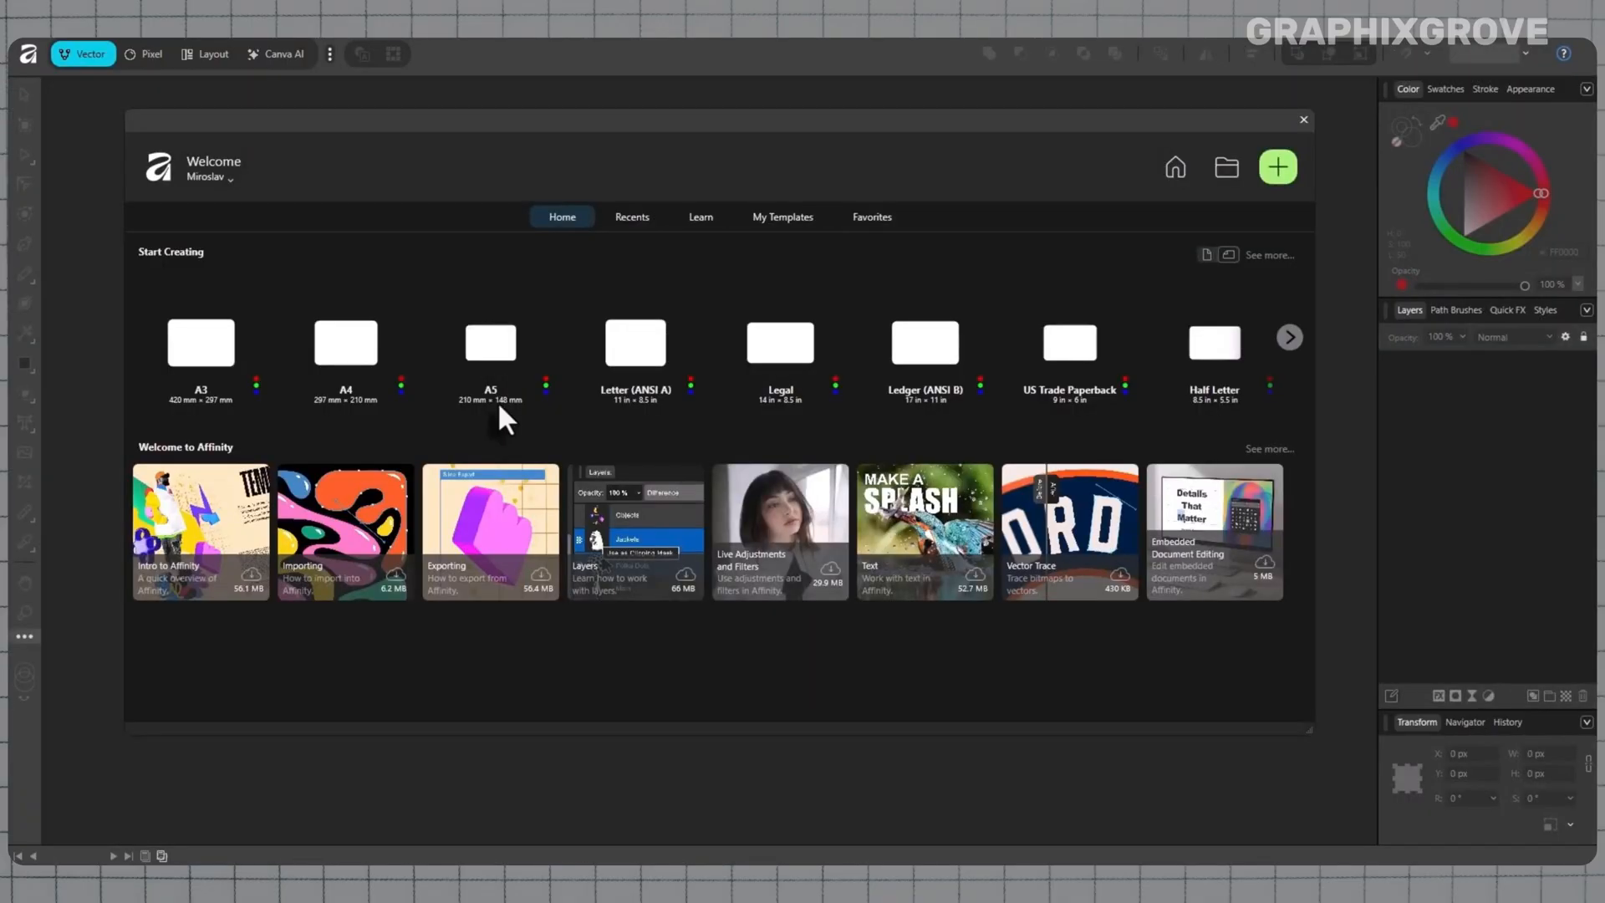
- Close the Welcome window to return to the blank untitled document
left_click(1302, 121)
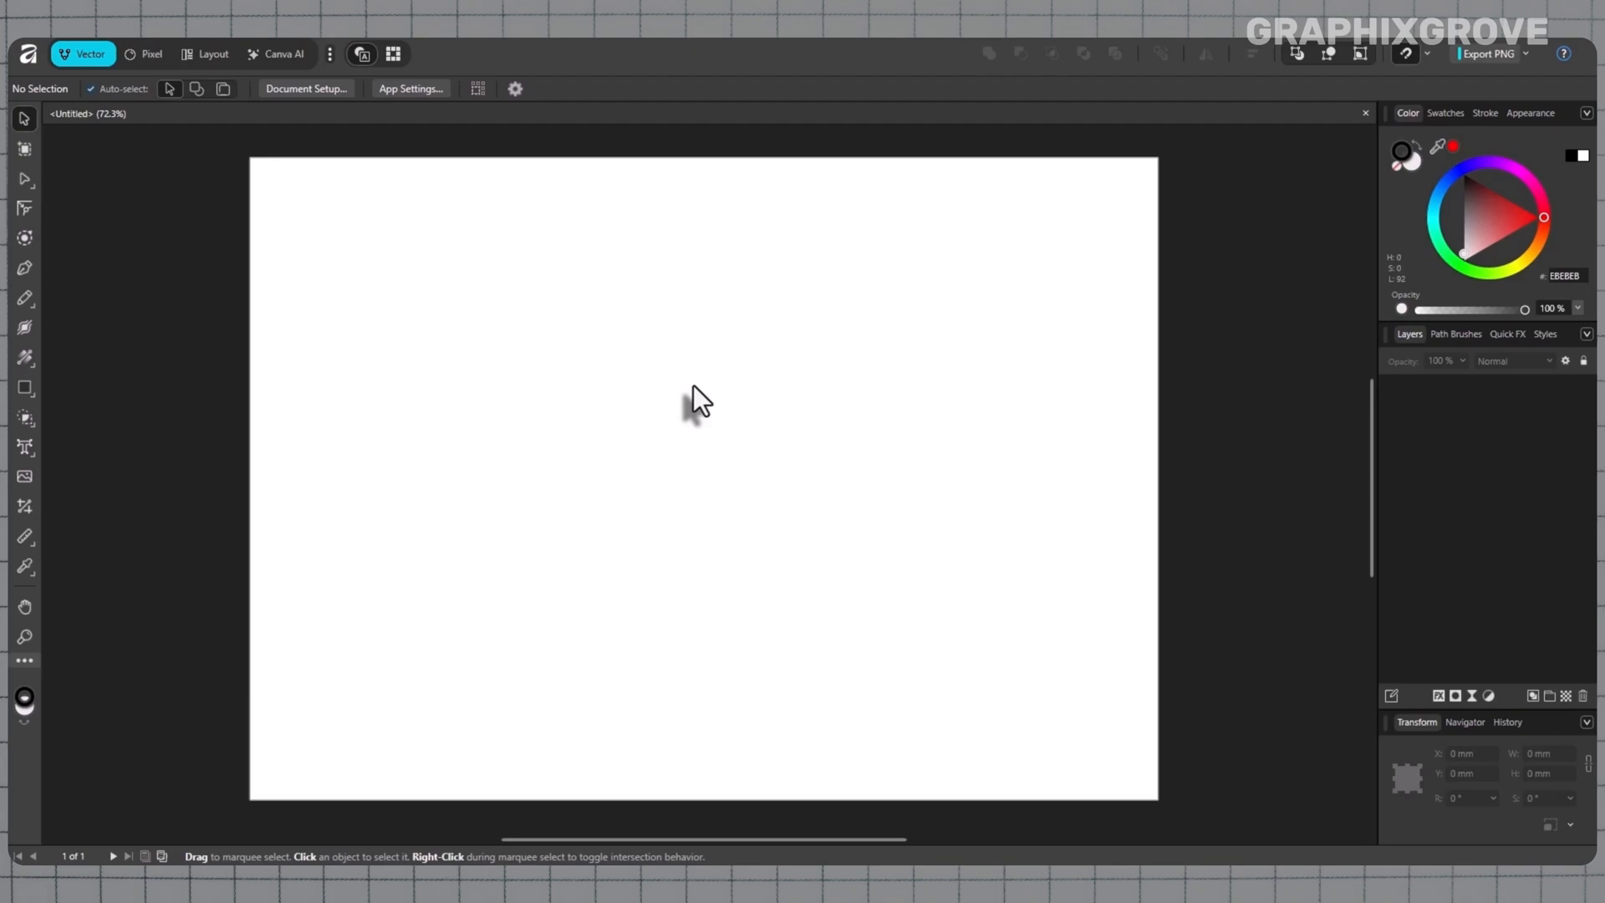
mouse_move(234, 369)
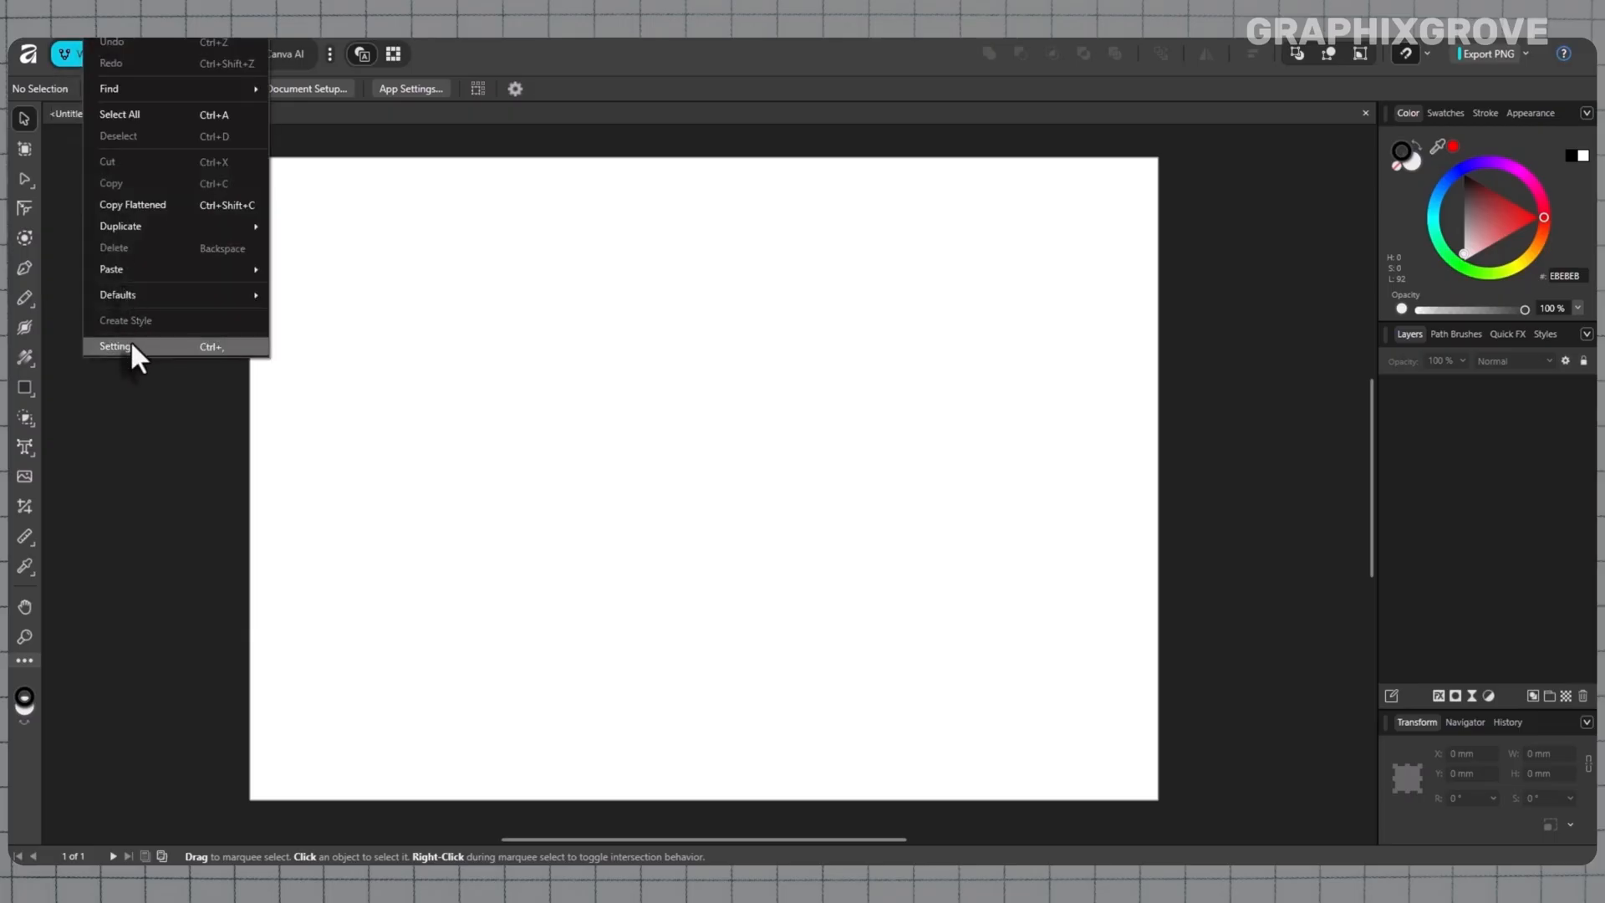
- Reopen Settings > General to confirm Language reads English (United States)
left_click(108, 346)
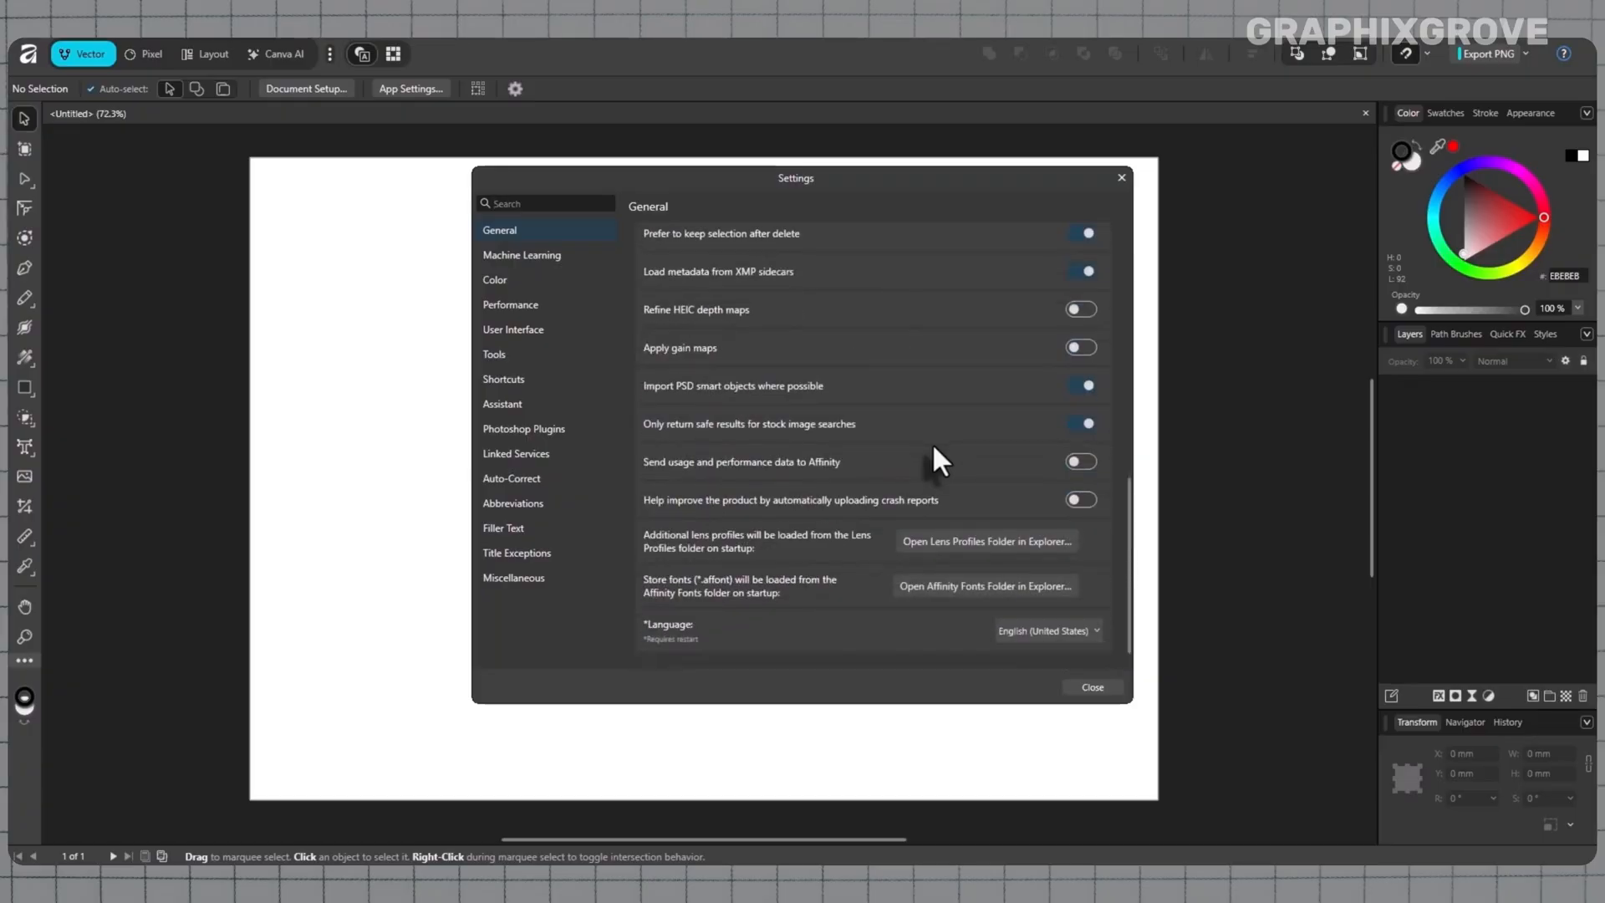
mouse_move(1063, 667)
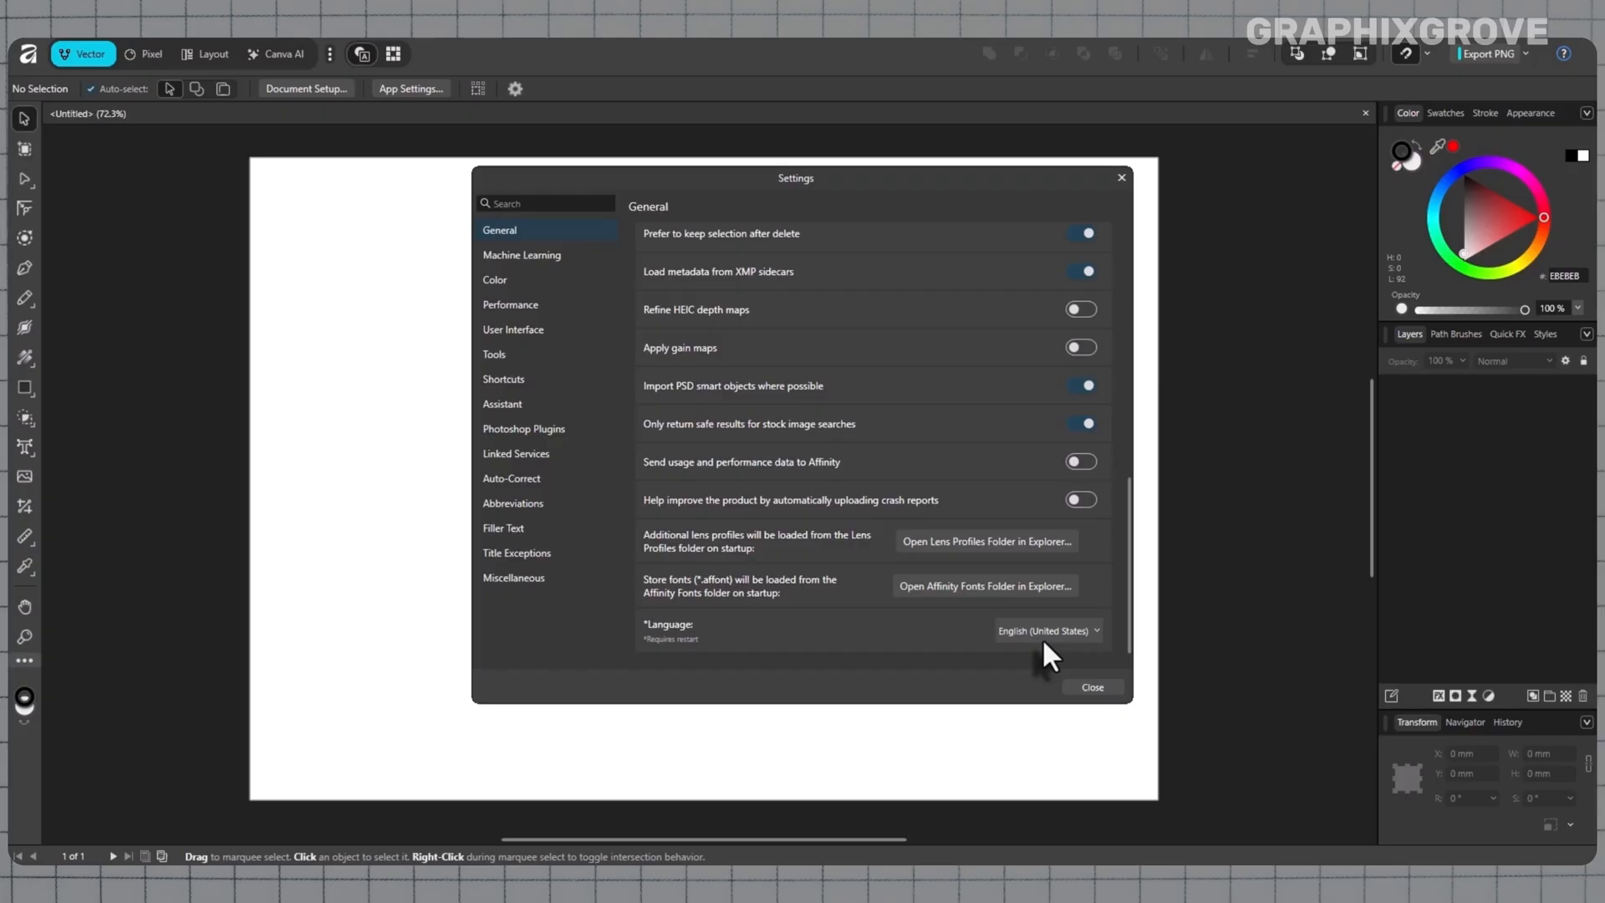
mouse_move(818, 672)
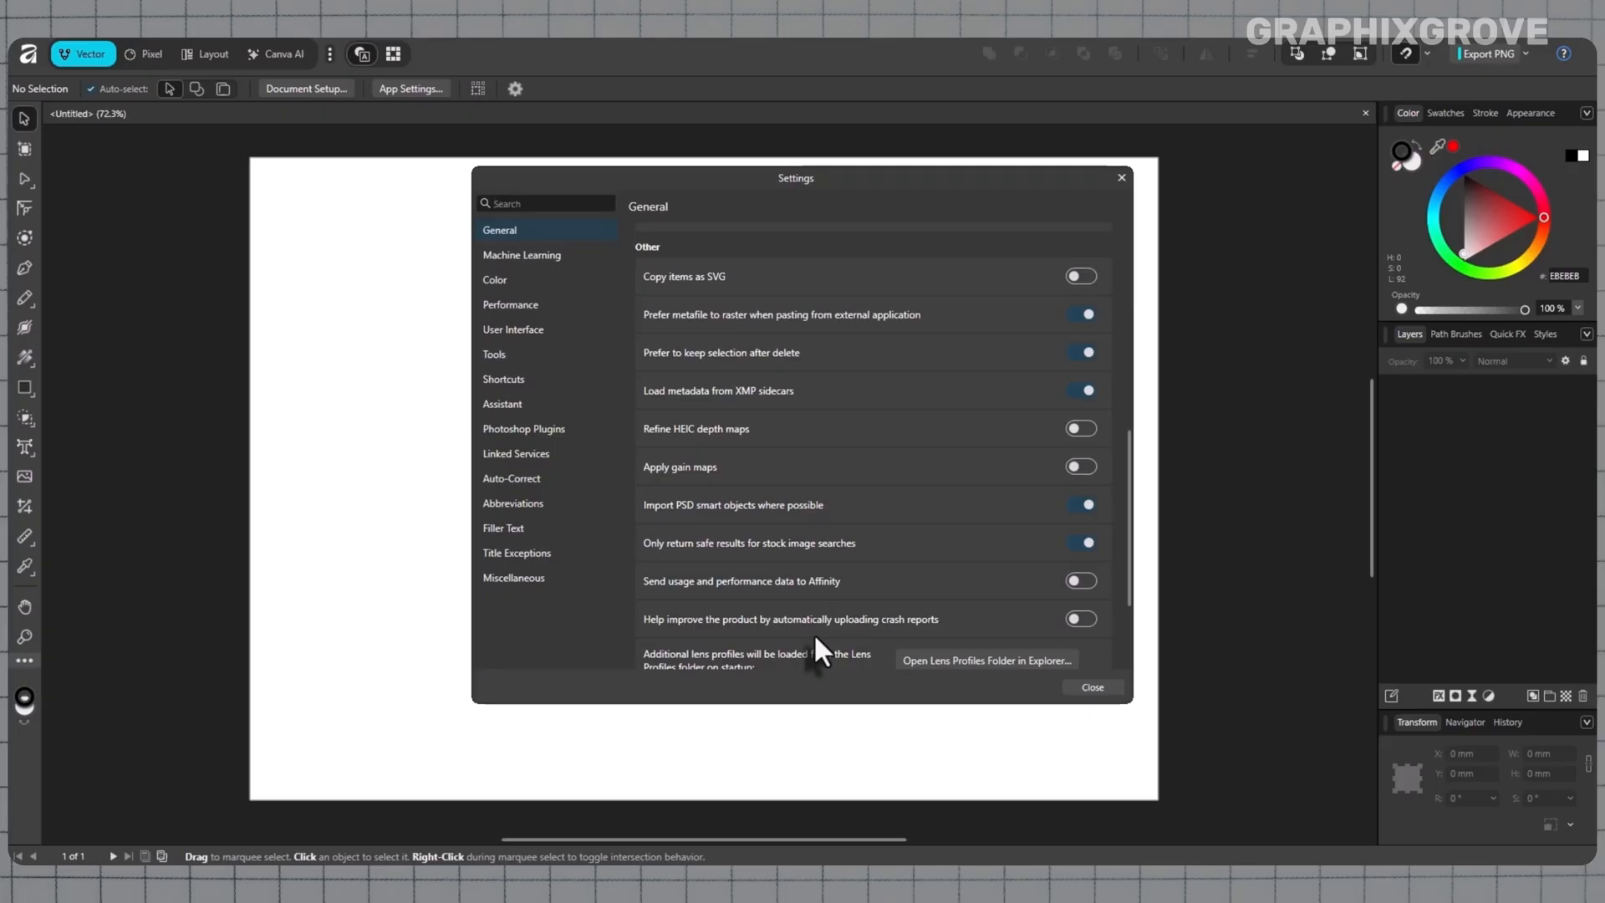
scroll("down", 3)
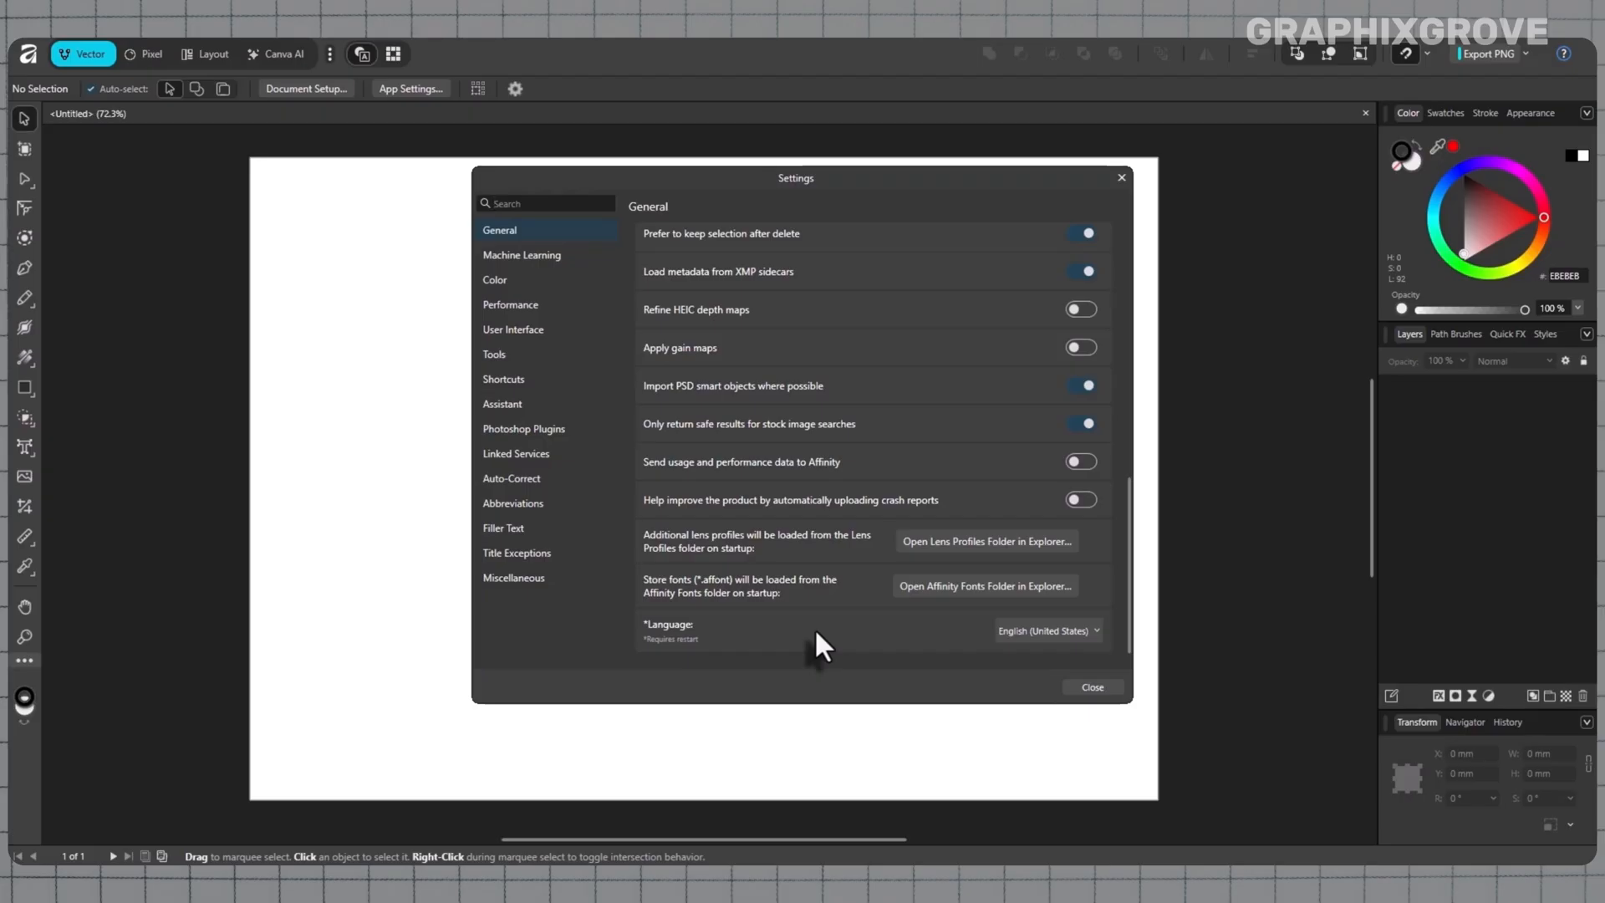
mouse_move(940, 619)
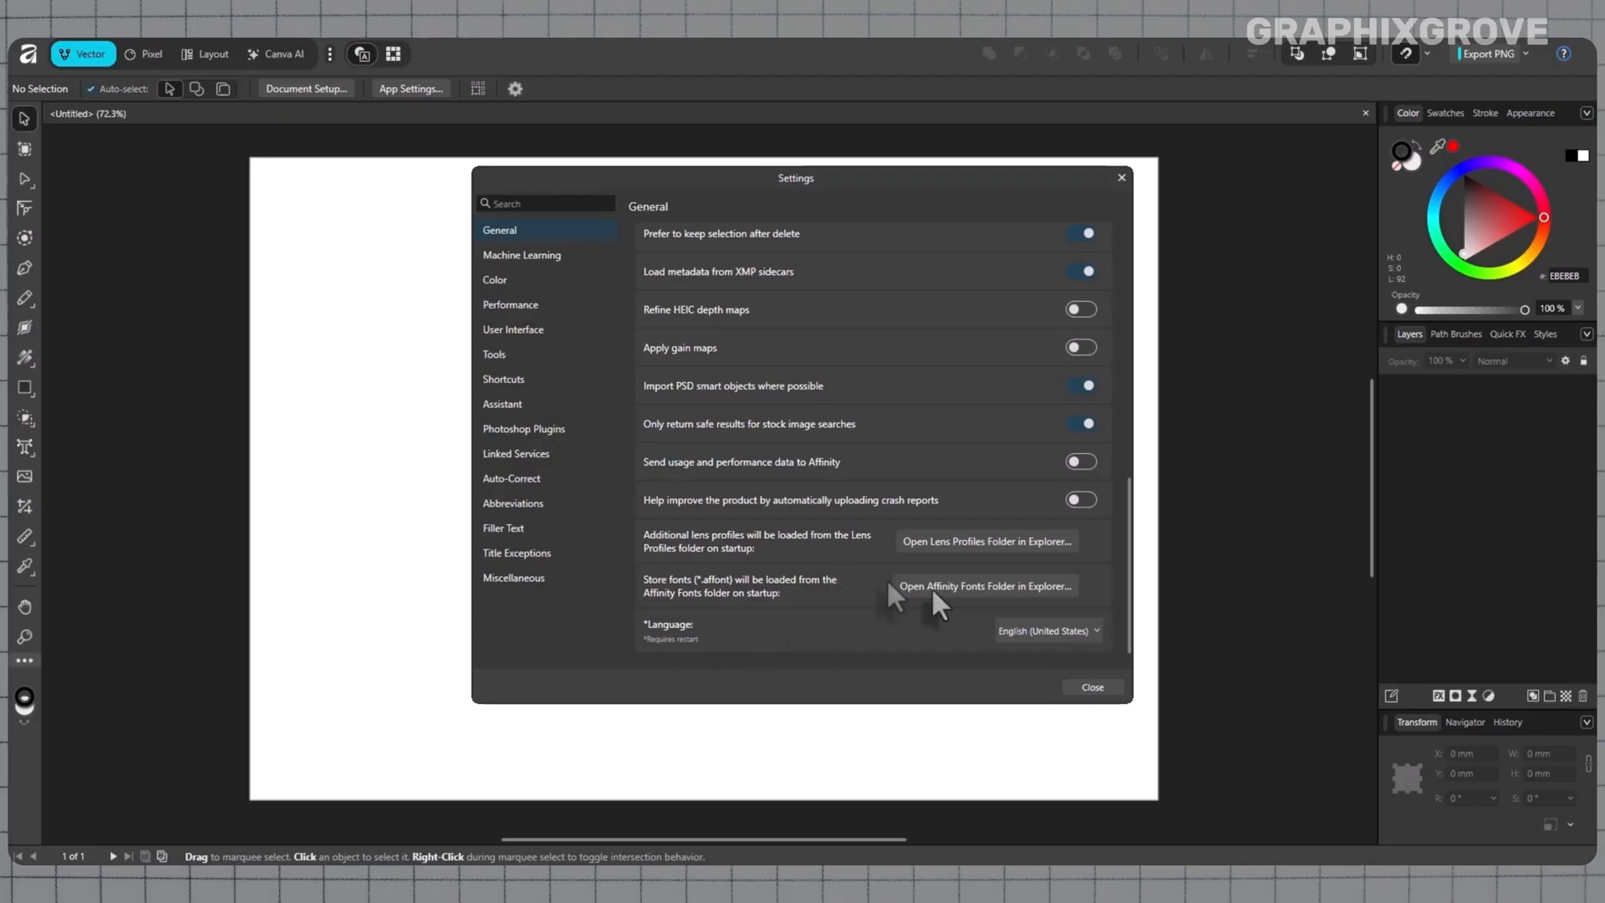